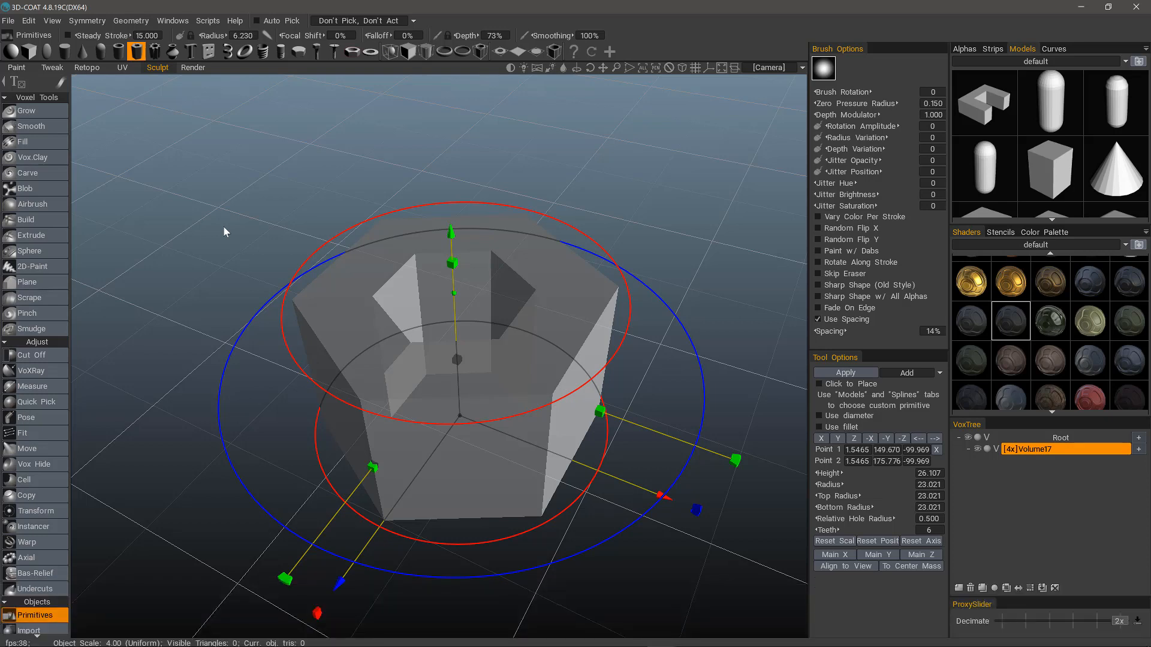
{"action": "mouse_move", "coordinate": [462, 340]}
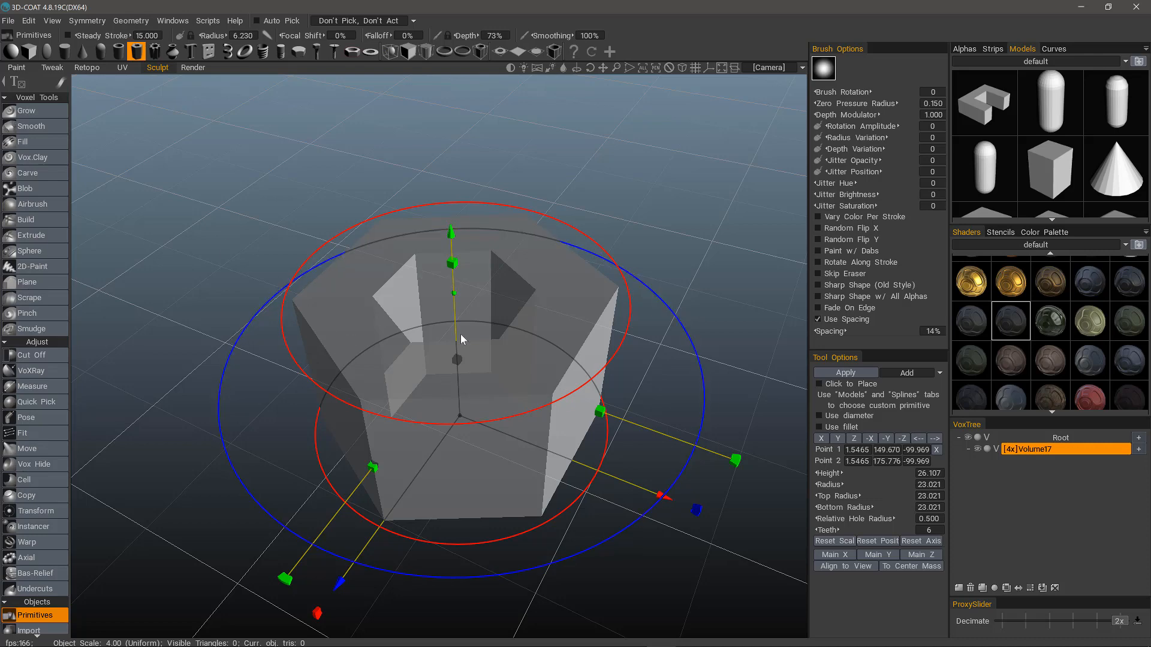
{"action": "mouse_move", "coordinate": [483, 381]}
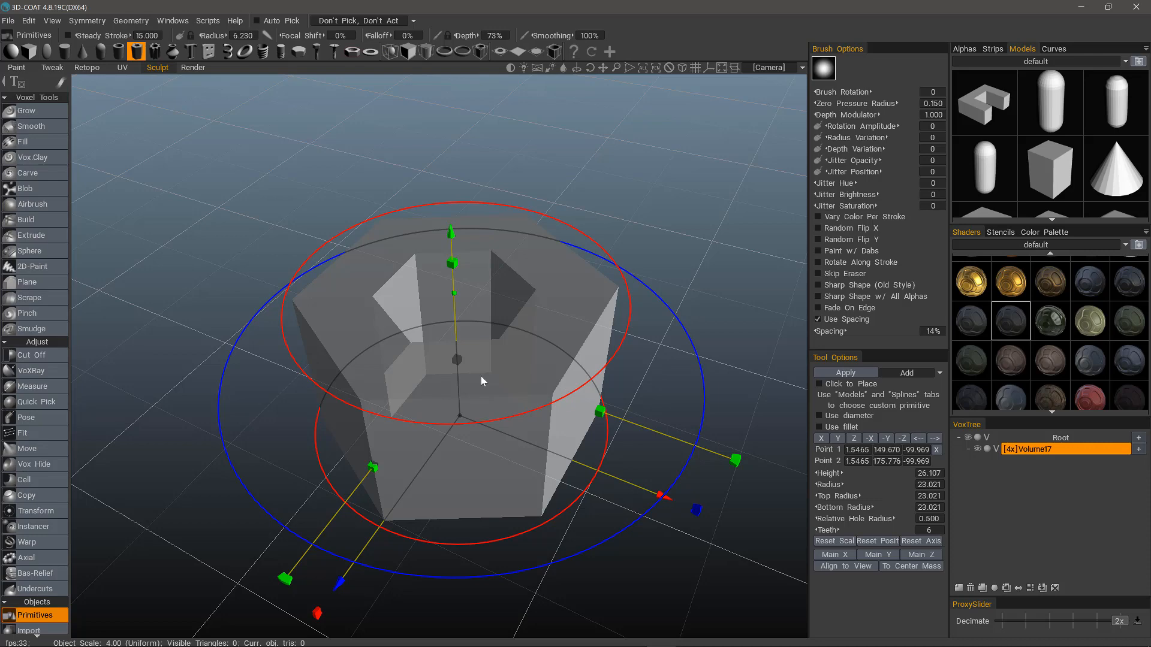
{"action": "mouse_move", "coordinate": [371, 379]}
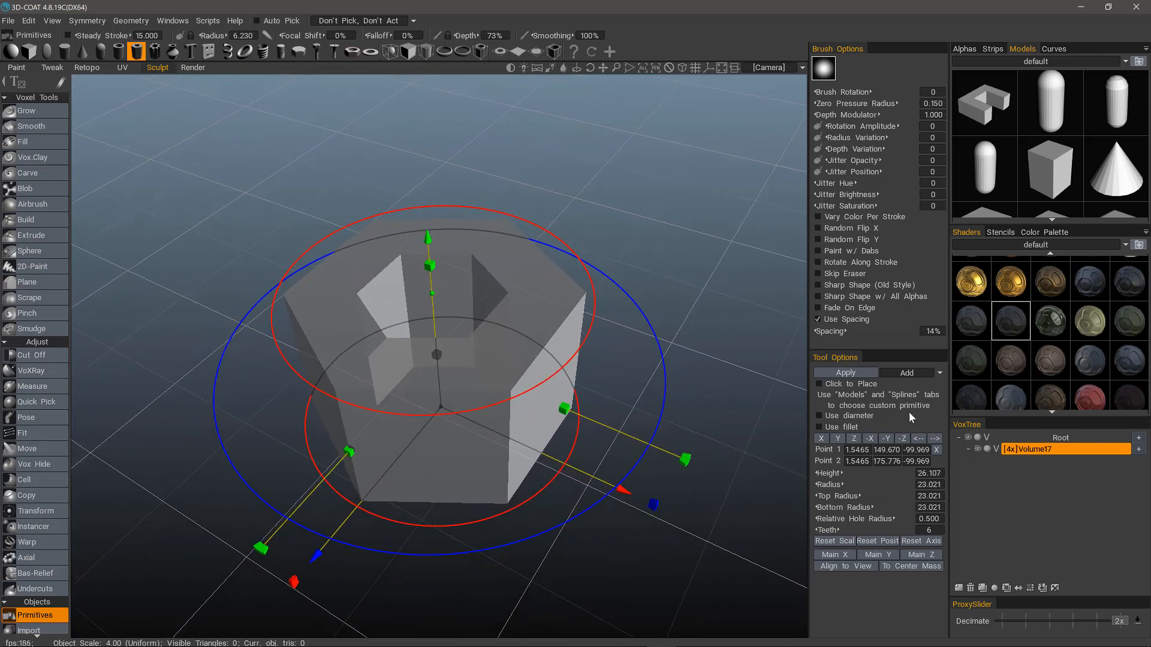
Commit the hexagonal nut primitive as a sculpt object and resample it to round its edges.
{"action": "left_click", "coordinate": [845, 372]}
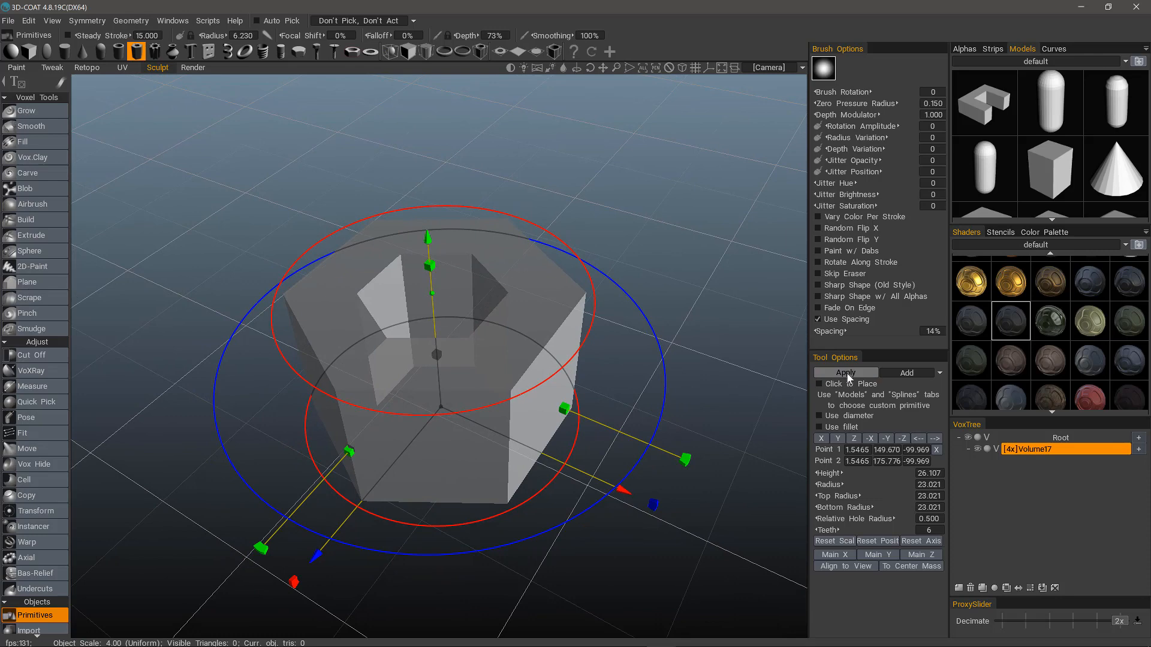
{"action": "left_click", "coordinate": [845, 372]}
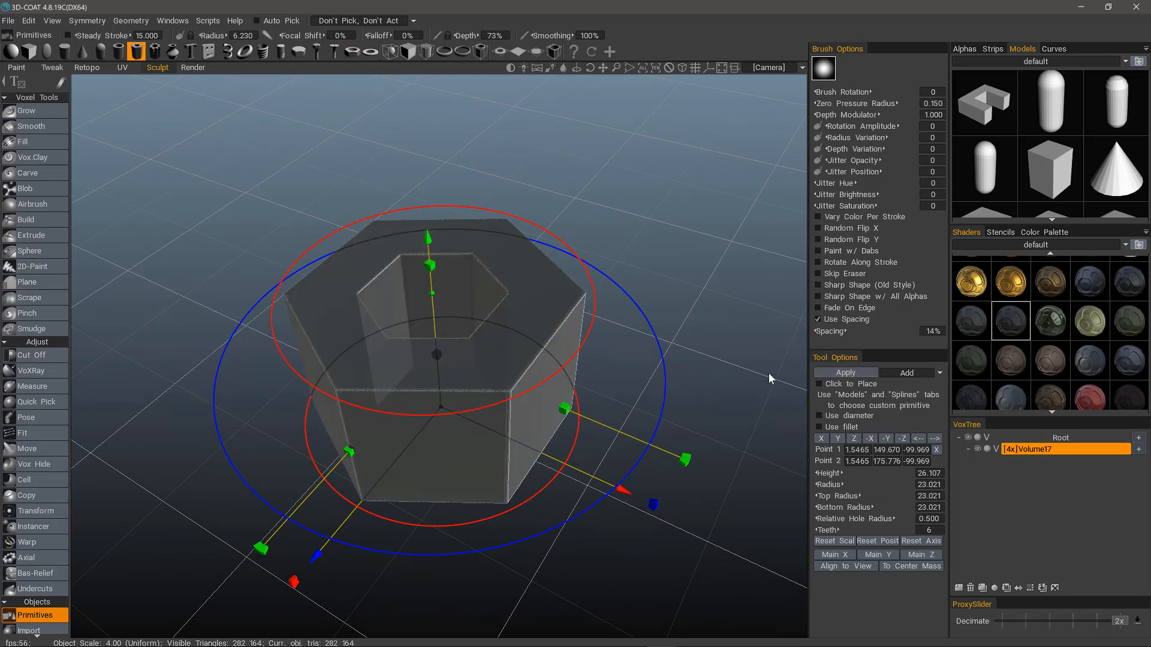
{"action": "mouse_move", "coordinate": [233, 264]}
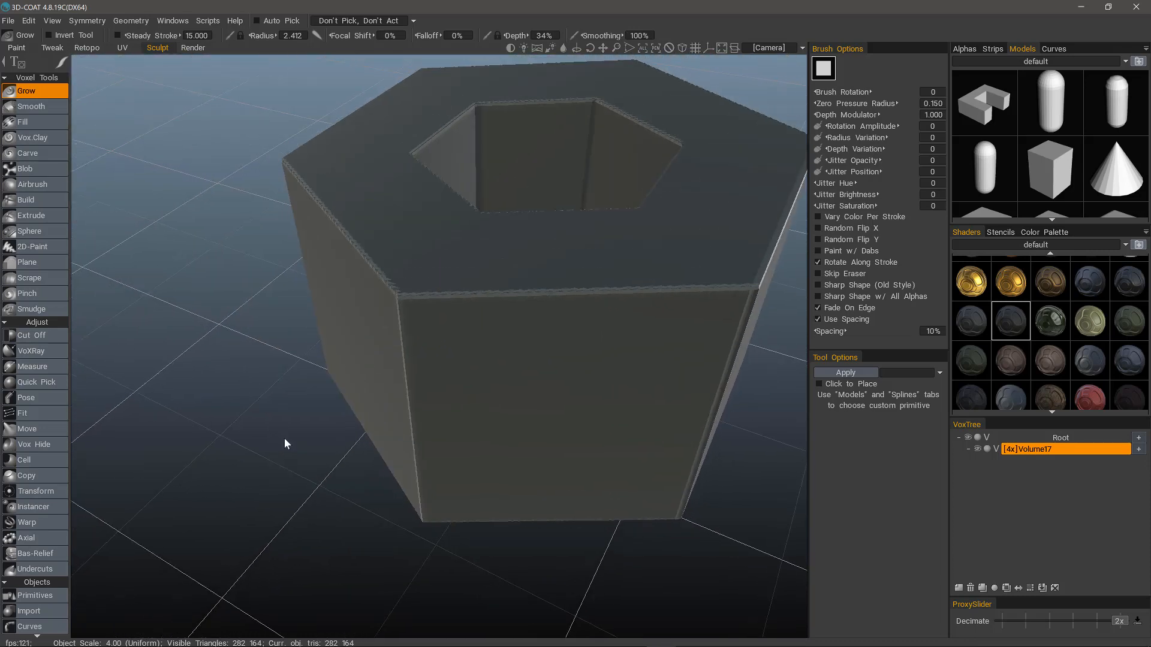
{"action": "scroll", "scroll_direction": "down", "scroll_amount": 3}
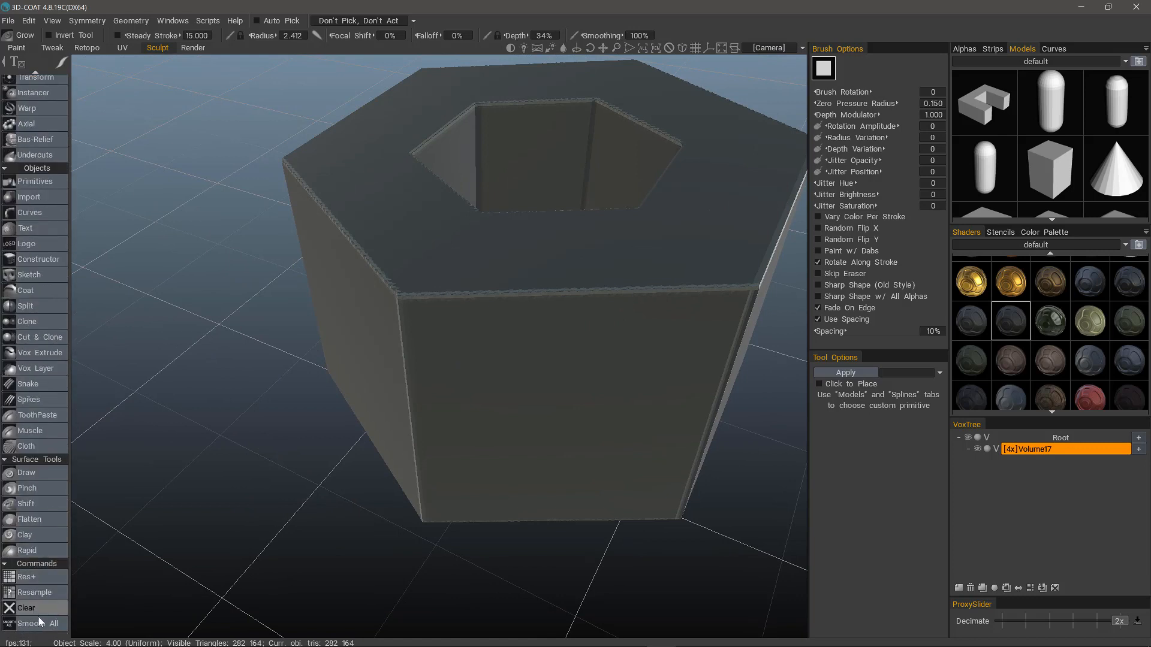
{"action": "left_click", "coordinate": [35, 624]}
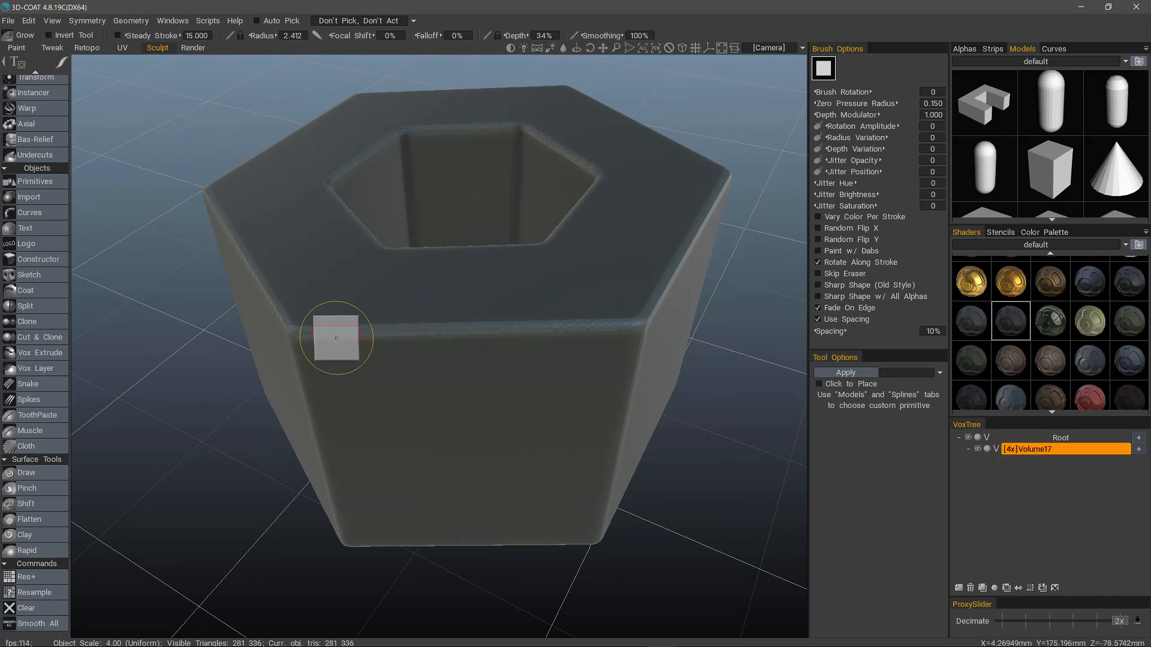
{"action": "mouse_move", "coordinate": [547, 334]}
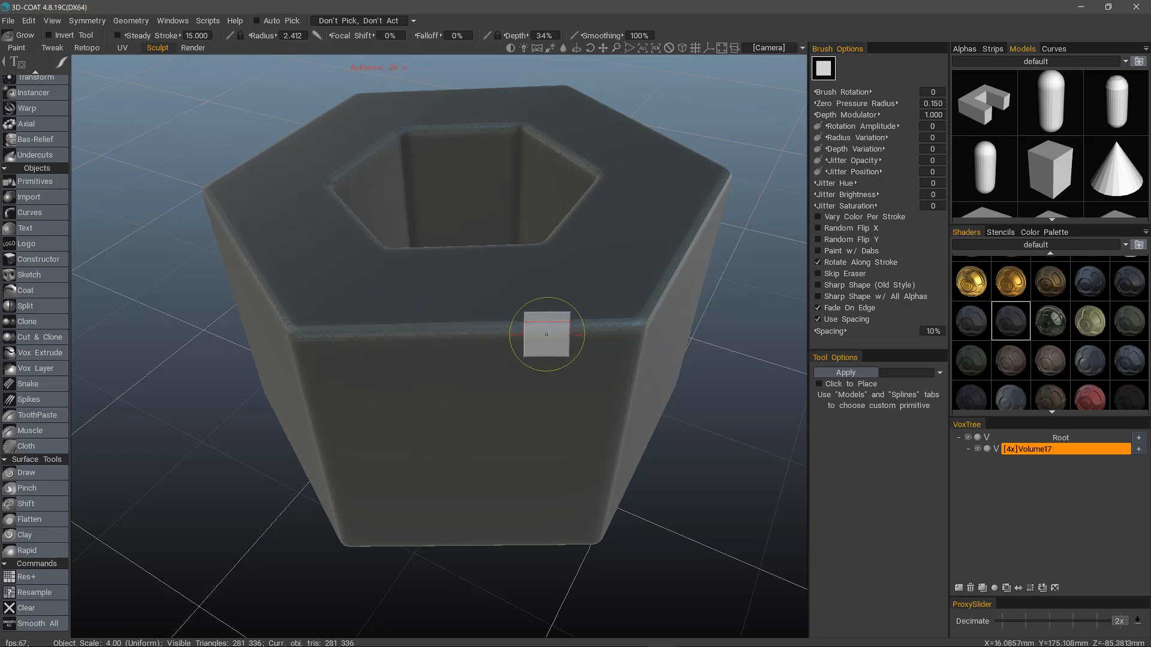
{"action": "left_click_drag", "start_coordinate": [547, 334], "coordinate": [422, 302]}
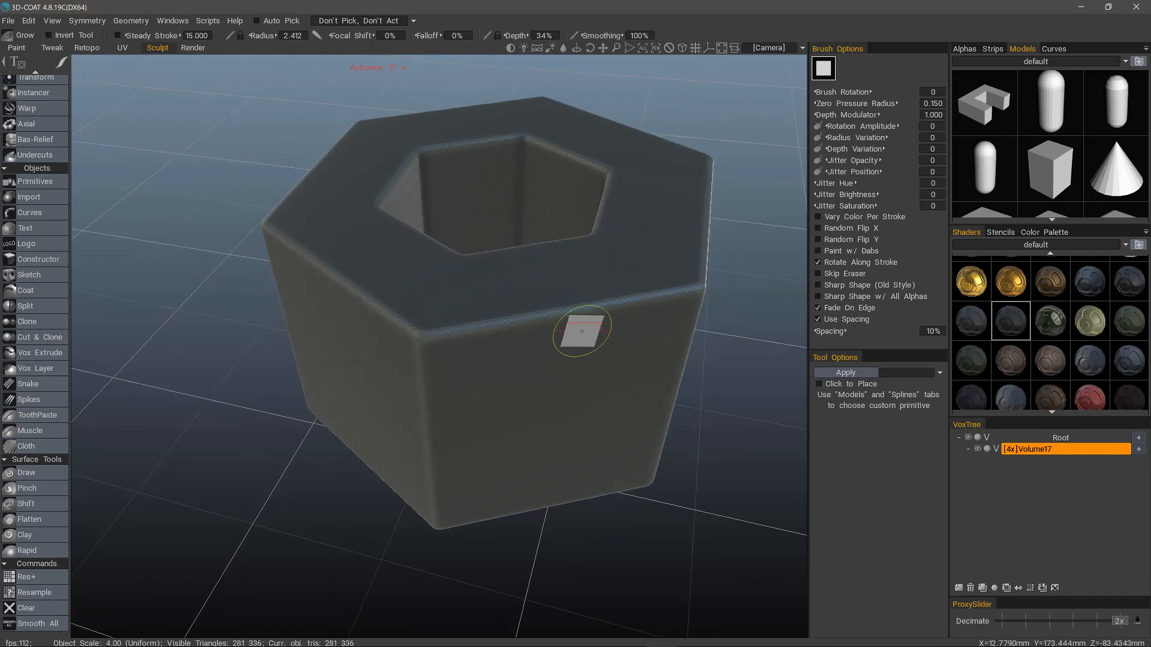
{"action": "mouse_move", "coordinate": [542, 331]}
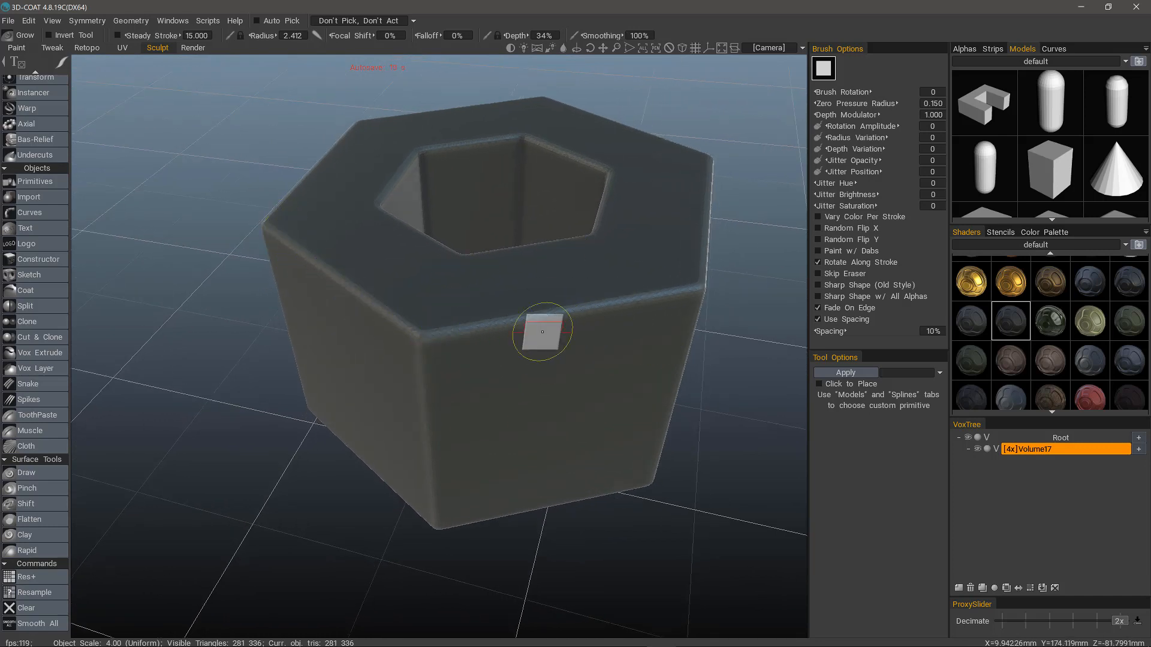
{"action": "left_click_drag", "start_coordinate": [544, 331], "coordinate": [585, 437]}
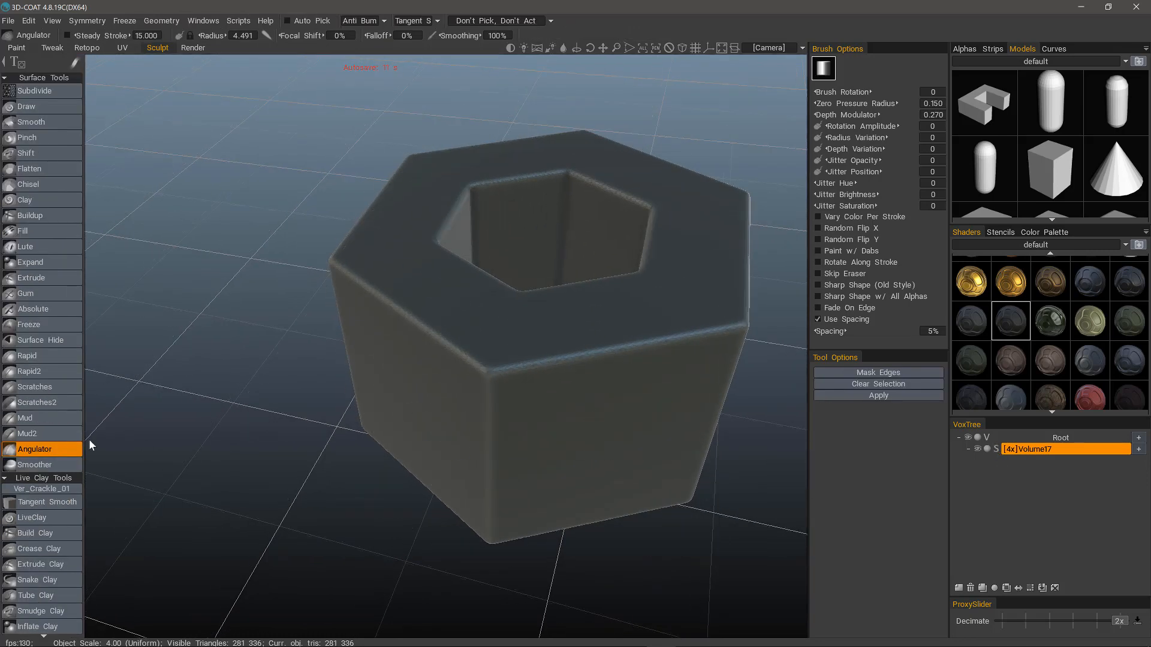
{"action": "mouse_move", "coordinate": [35, 449]}
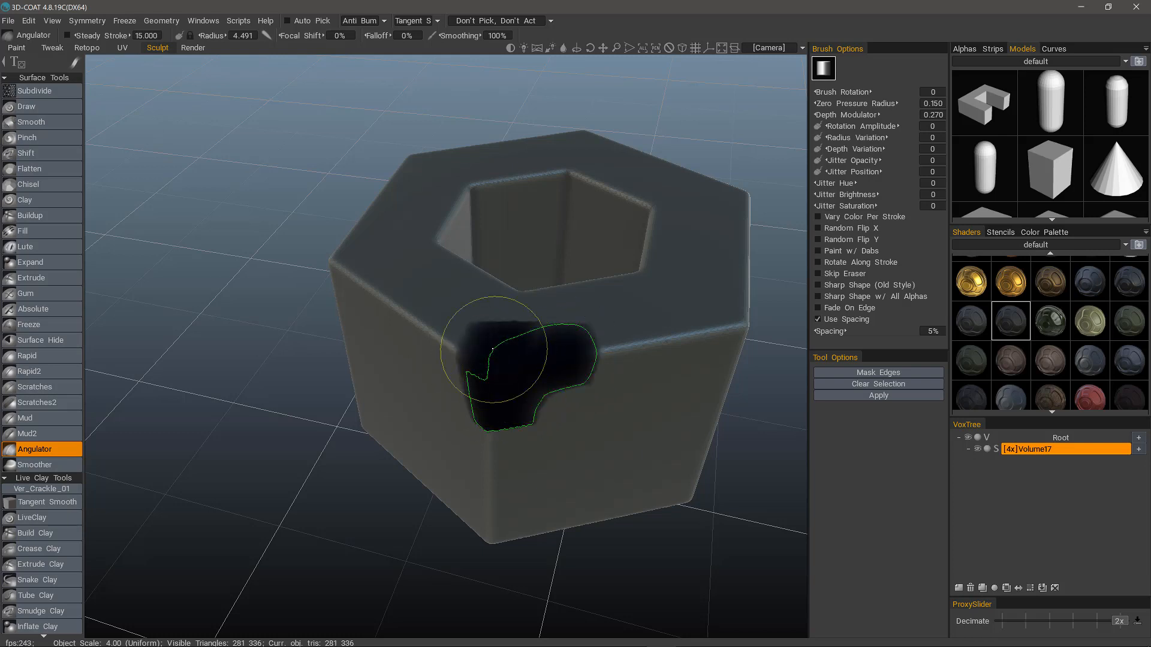
With Angulator, paint a test selection across the nut's front faces, then clear it.
{"action": "left_click_drag", "start_coordinate": [492, 359], "coordinate": [565, 367]}
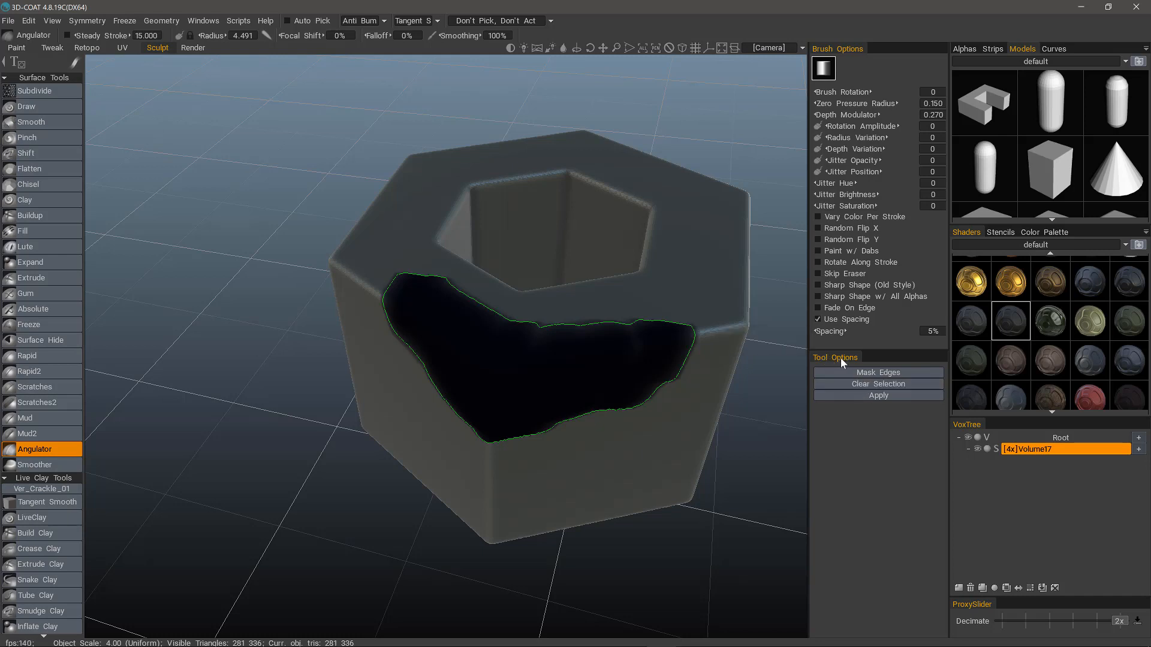
{"action": "mouse_move", "coordinate": [227, 187]}
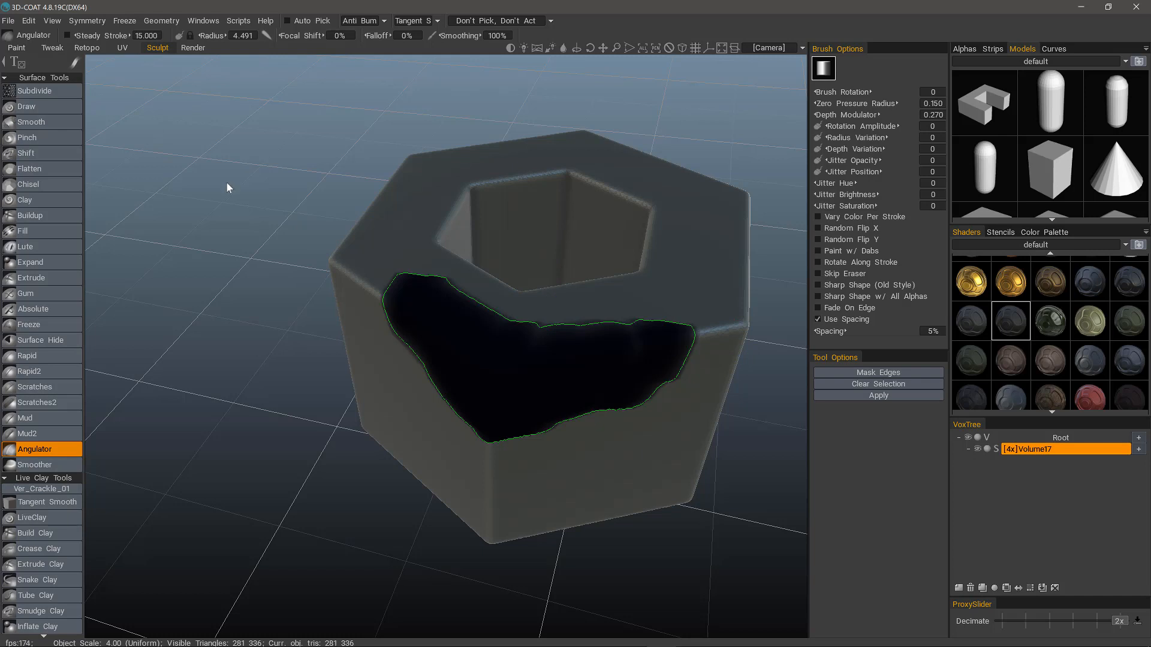
{"action": "mouse_move", "coordinate": [886, 507]}
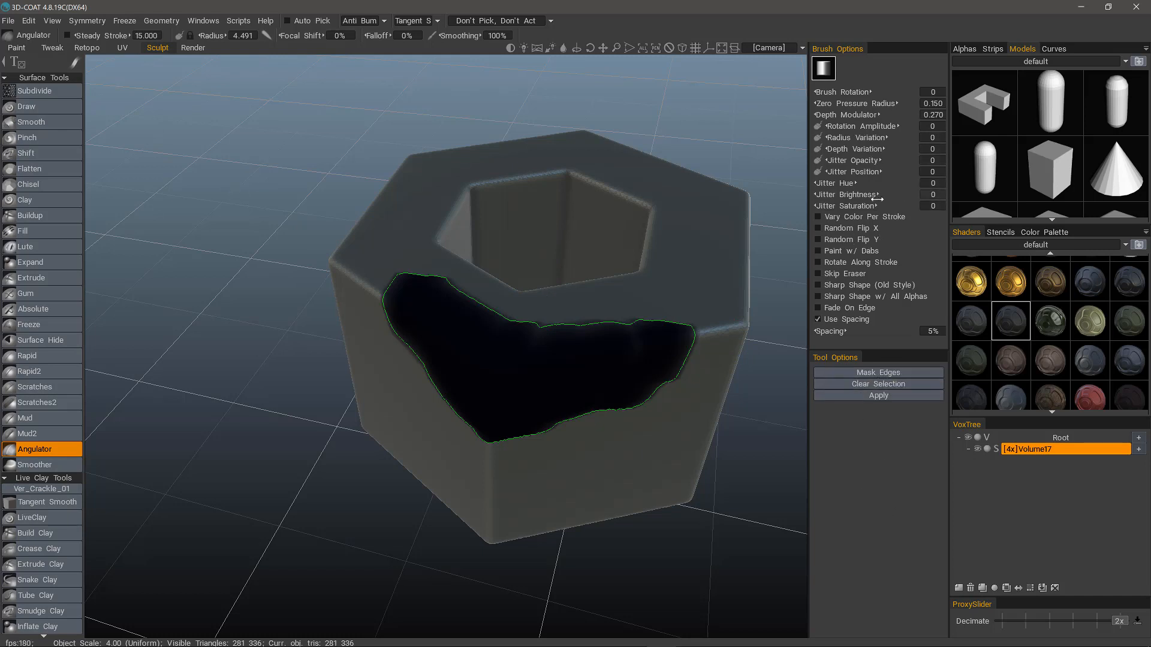
{"action": "mouse_move", "coordinate": [536, 371]}
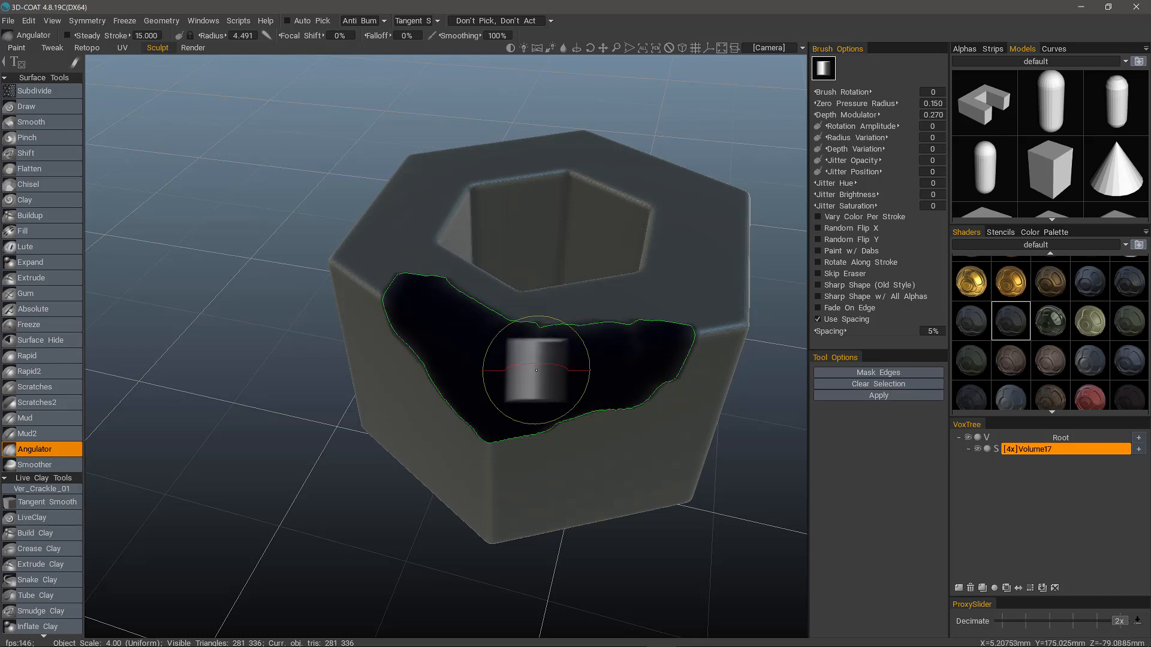
{"action": "mouse_move", "coordinate": [673, 534]}
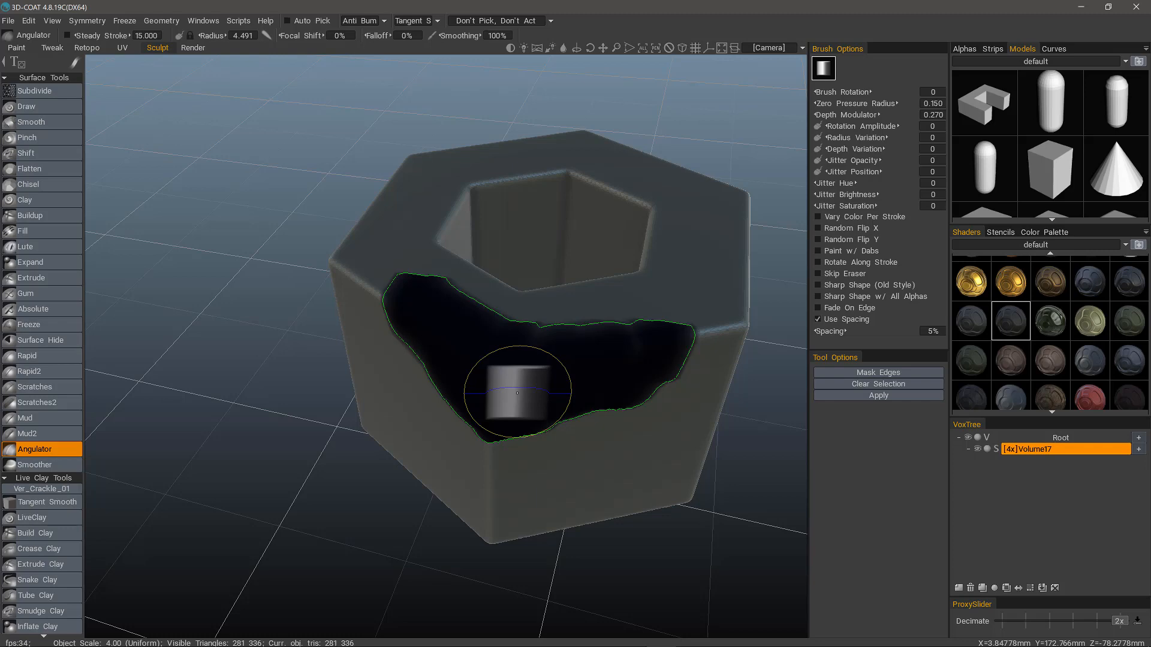
{"action": "key", "text": "ctrl+d"}
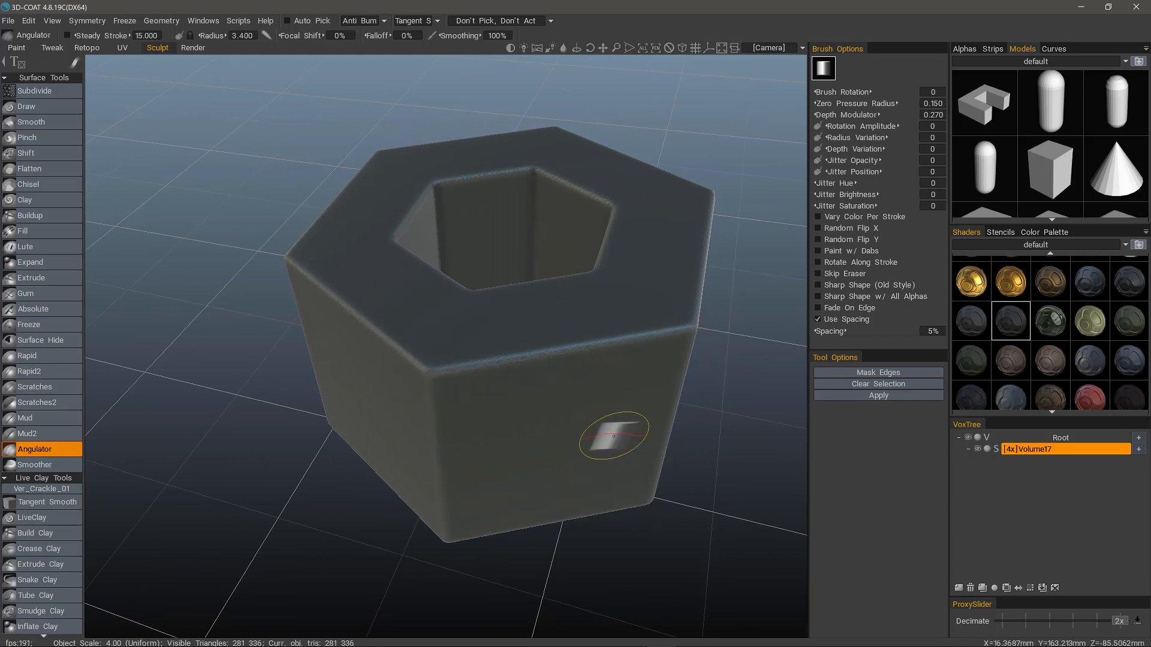
{"action": "mouse_move", "coordinate": [488, 389]}
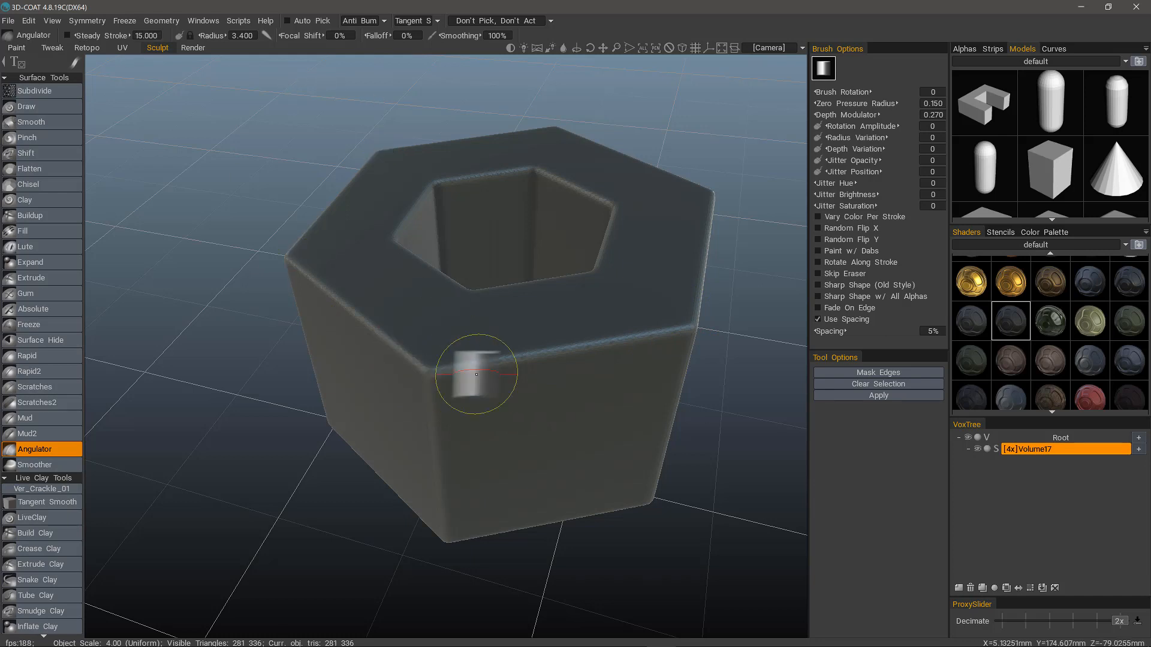
{"action": "mouse_move", "coordinate": [693, 189]}
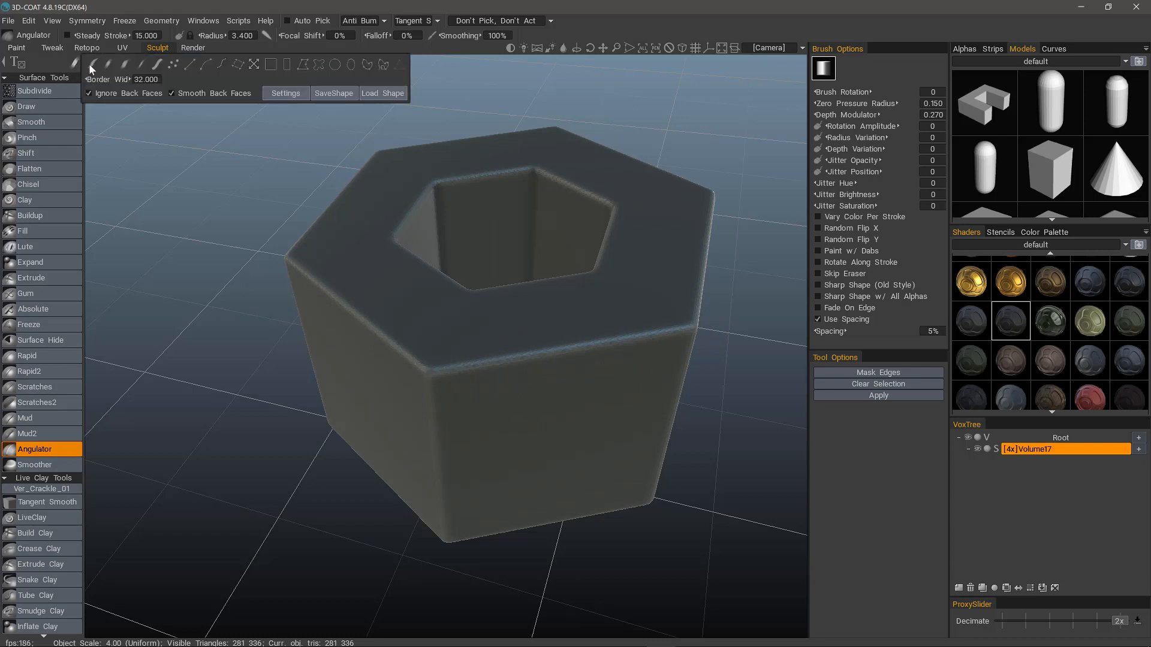
{"action": "mouse_move", "coordinate": [223, 66]}
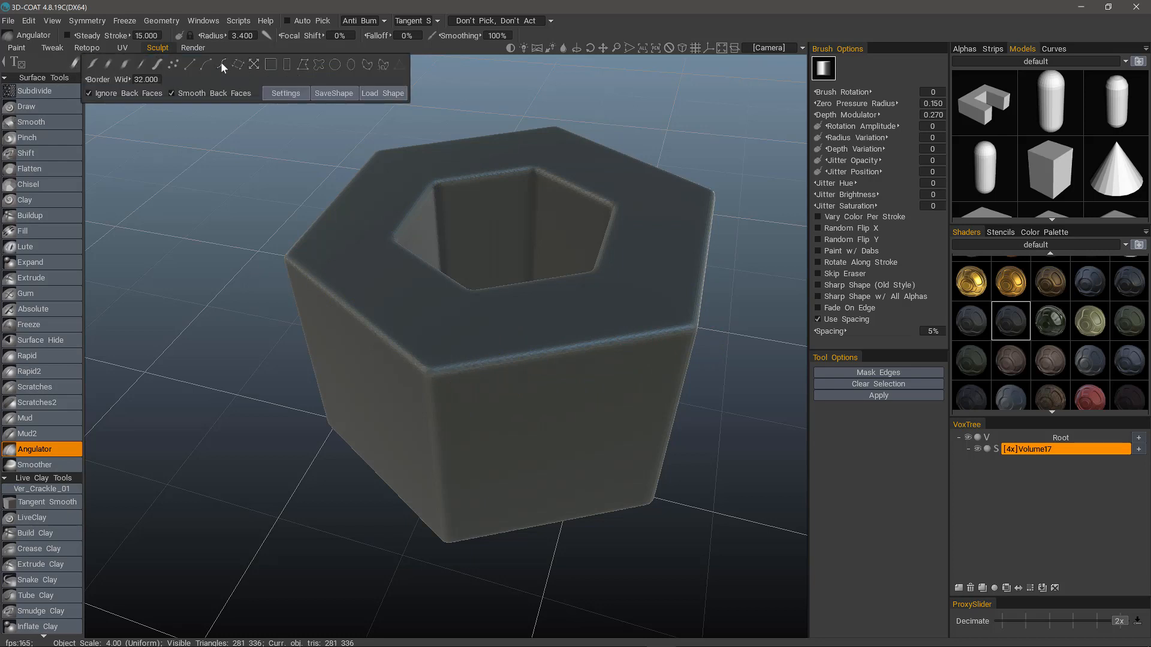
{"action": "mouse_move", "coordinate": [663, 344]}
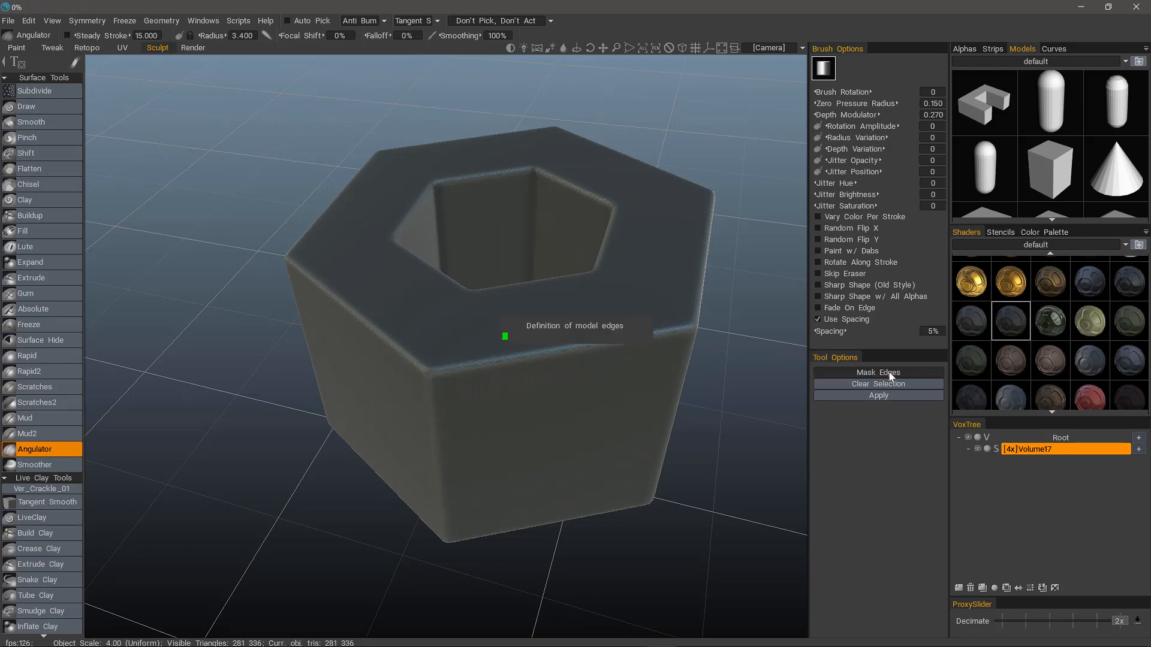
Generate the Angulator edge mask and orbit around the nut to inspect it.
{"action": "left_click", "coordinate": [878, 373]}
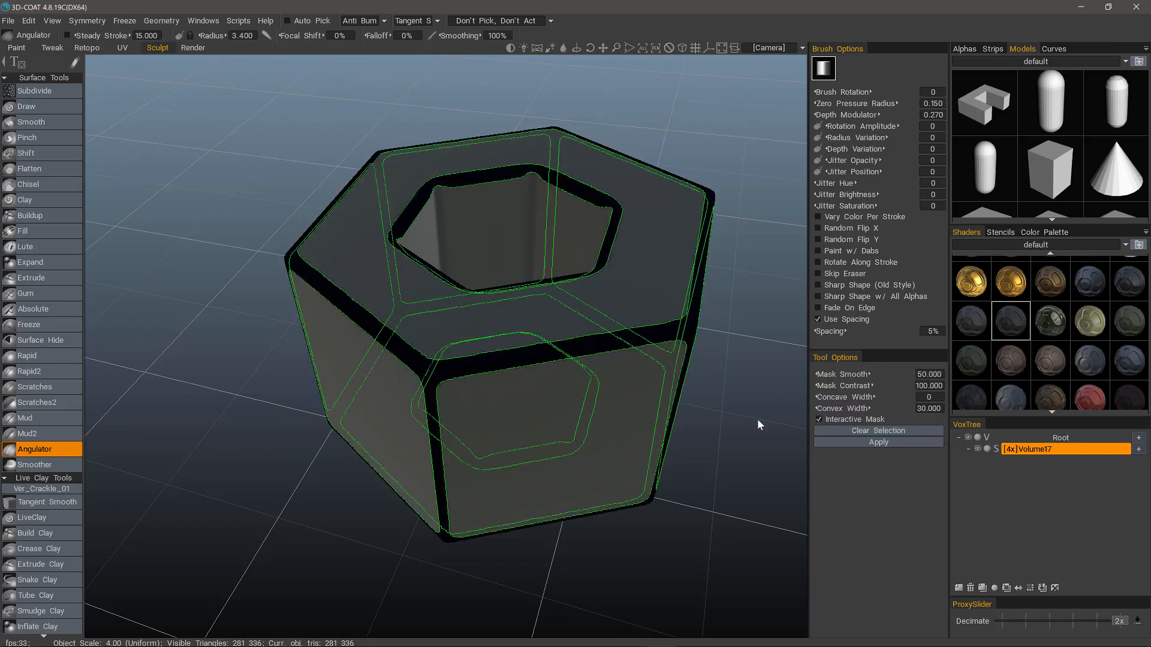
{"action": "left_click_drag", "start_coordinate": [760, 425], "coordinate": [350, 487]}
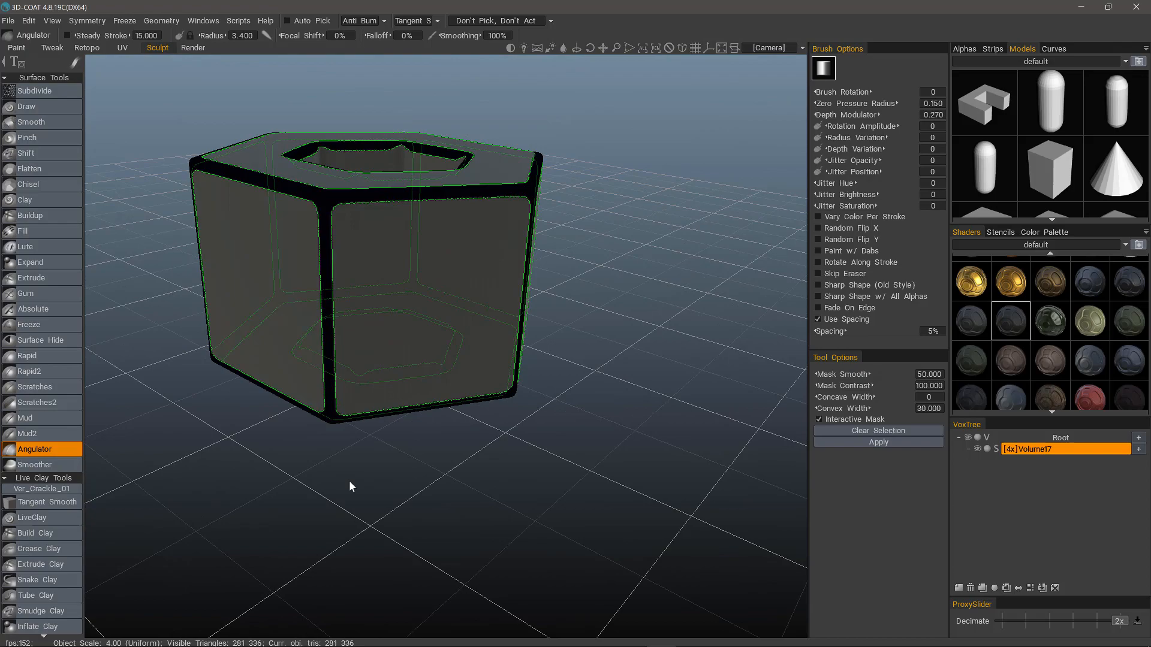
{"action": "left_click_drag", "start_coordinate": [350, 487], "coordinate": [476, 395]}
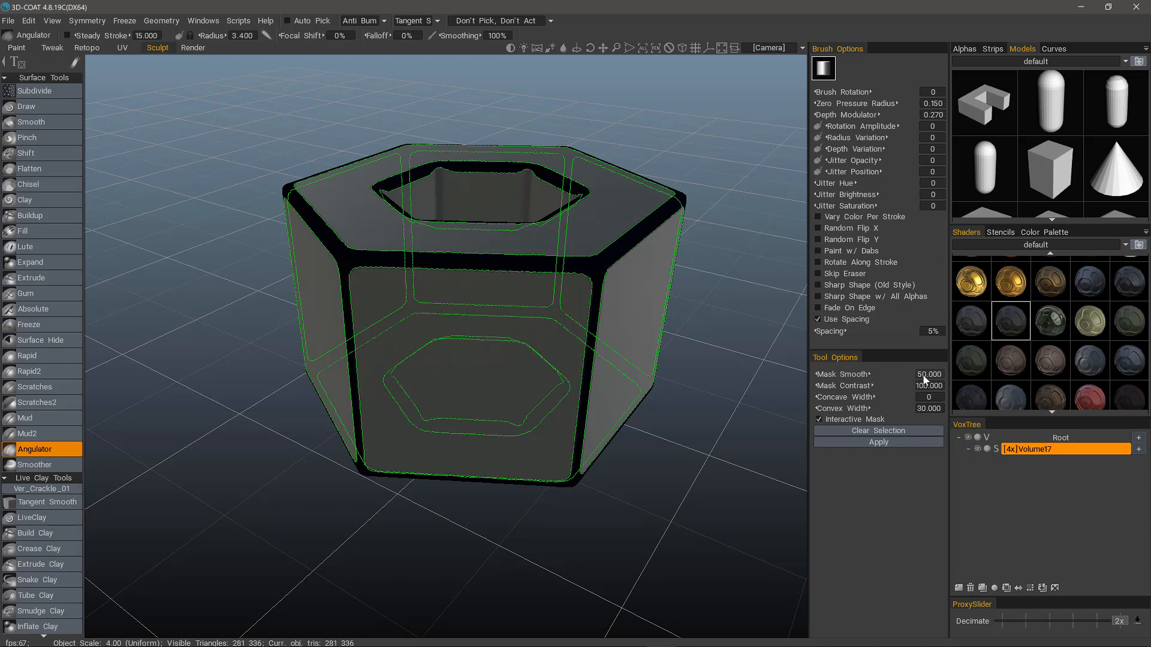
{"action": "mouse_move", "coordinate": [699, 414]}
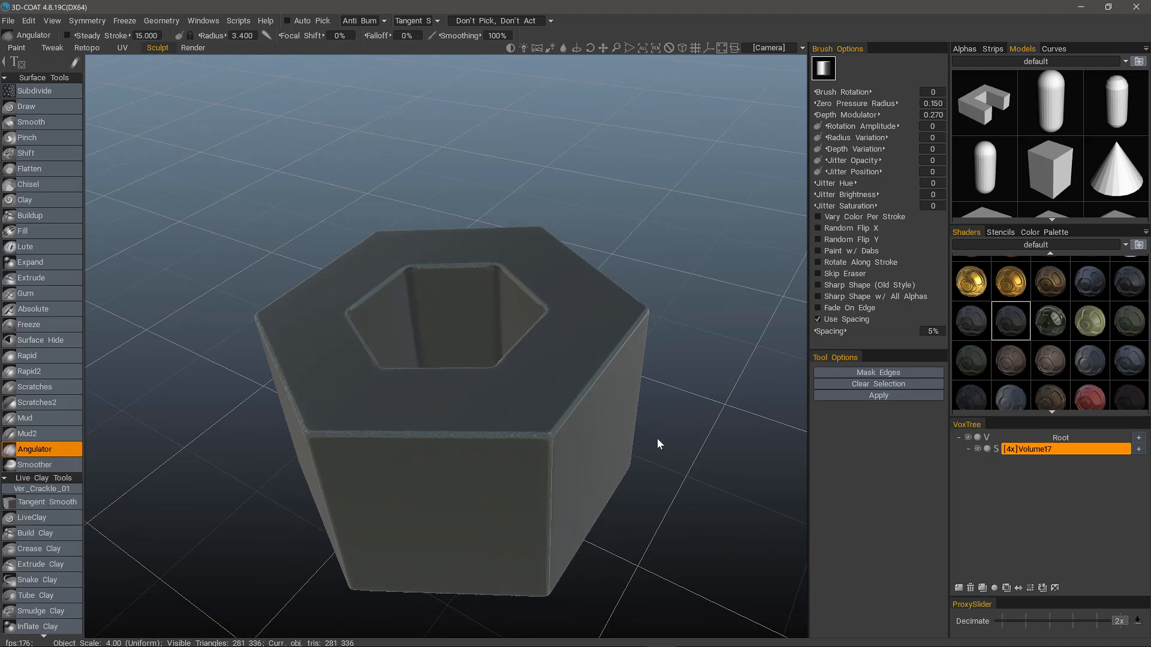
Undo the last change and open the QuickAccess overview of sculpting tools.
{"action": "key", "text": "ctrl+z"}
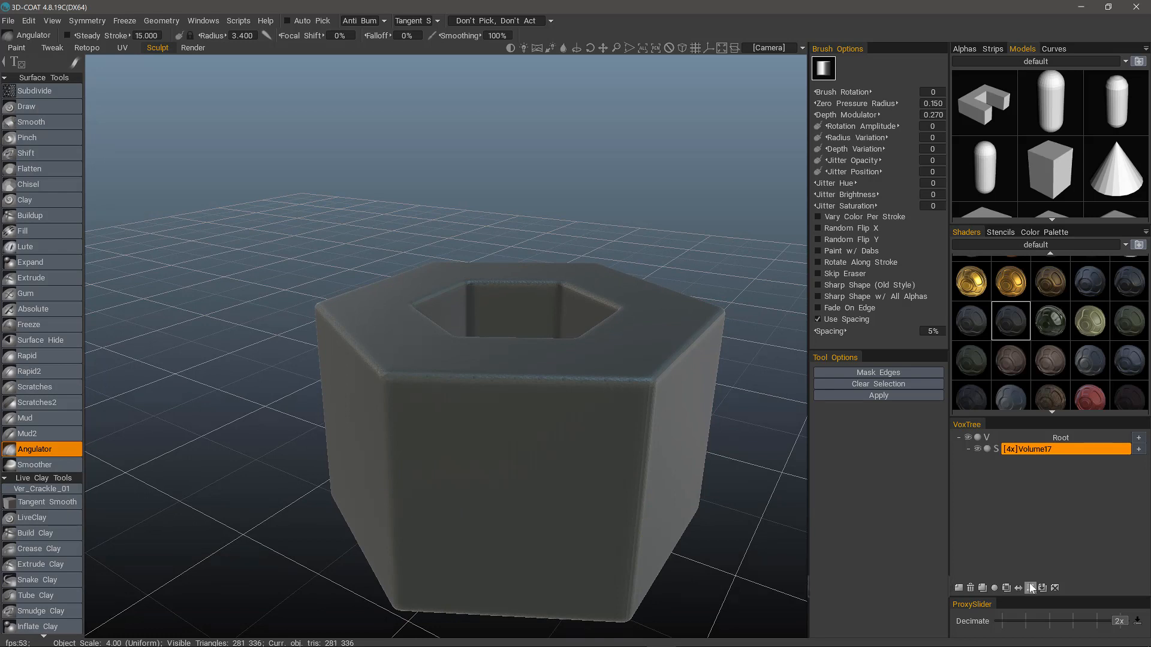
{"action": "mouse_move", "coordinate": [1030, 588]}
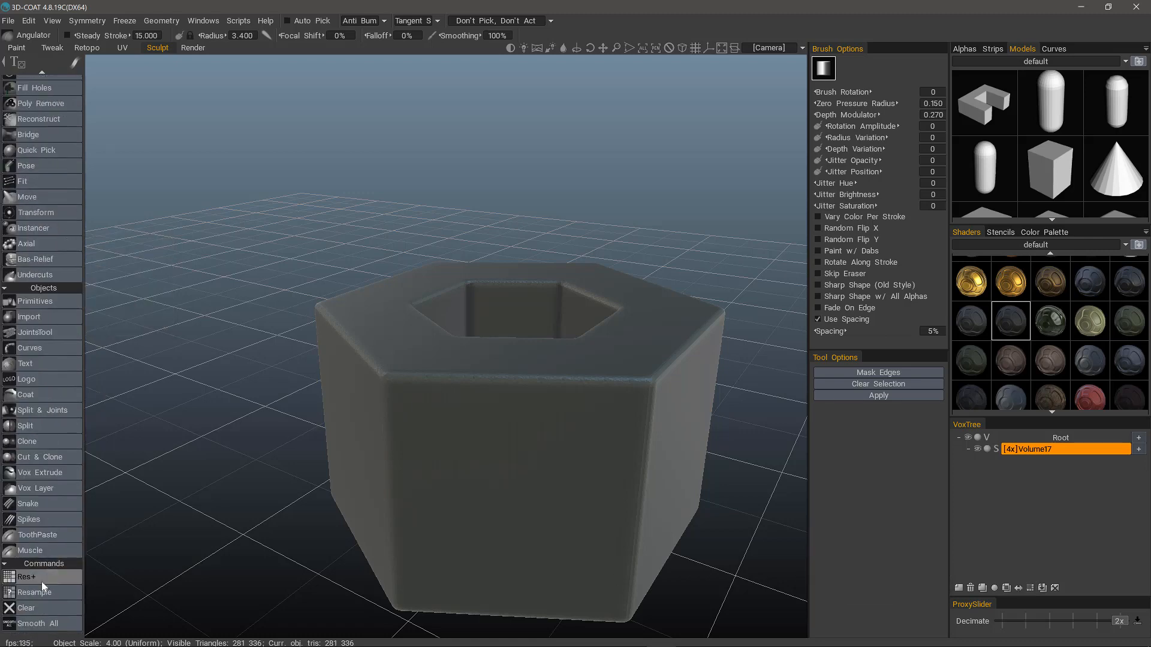
{"action": "mouse_move", "coordinate": [30, 550]}
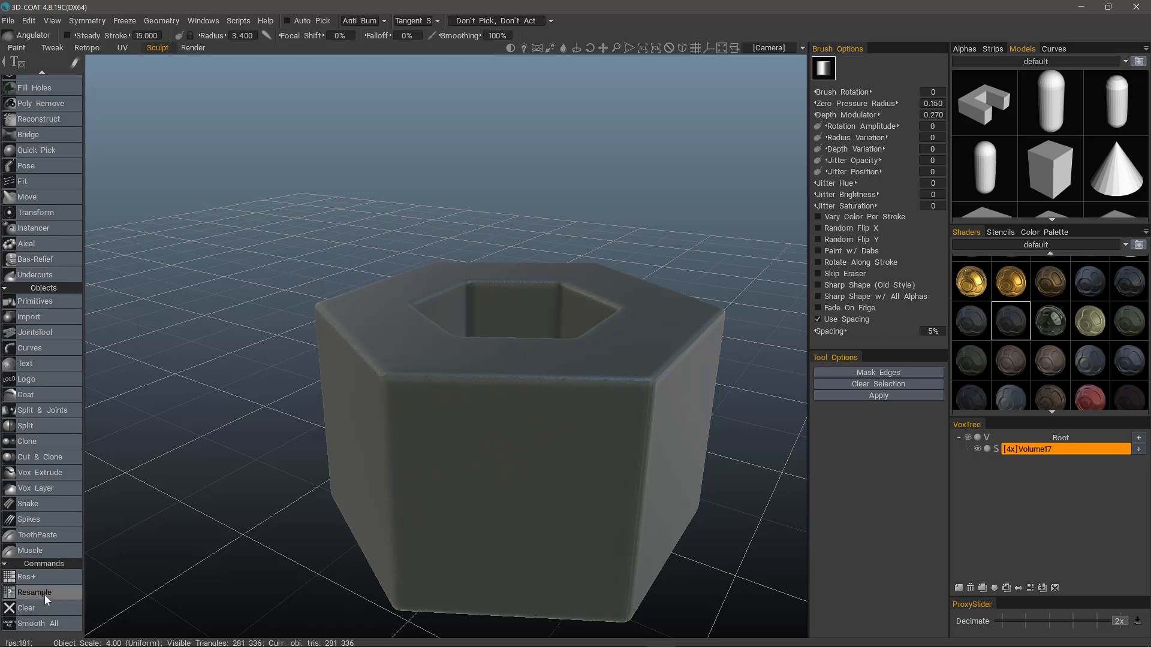
{"action": "key", "text": "space"}
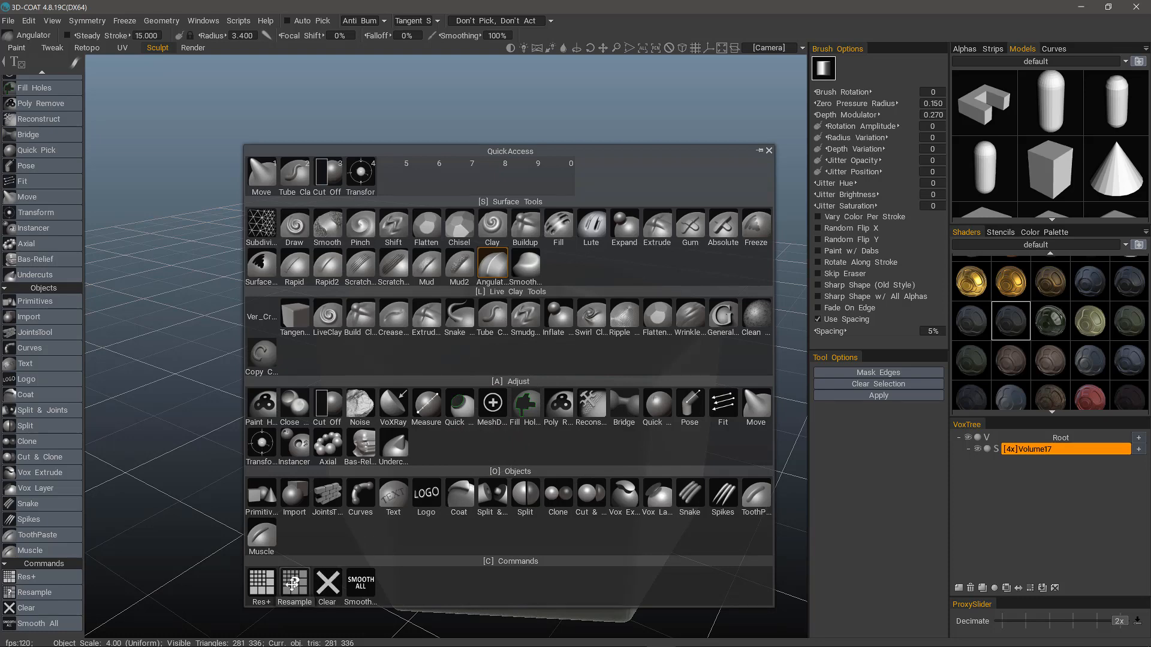
Resample the nut with density factor about 2.09 (~1.22M triangles), then bring up Smooth All.
{"action": "left_click", "coordinate": [294, 585]}
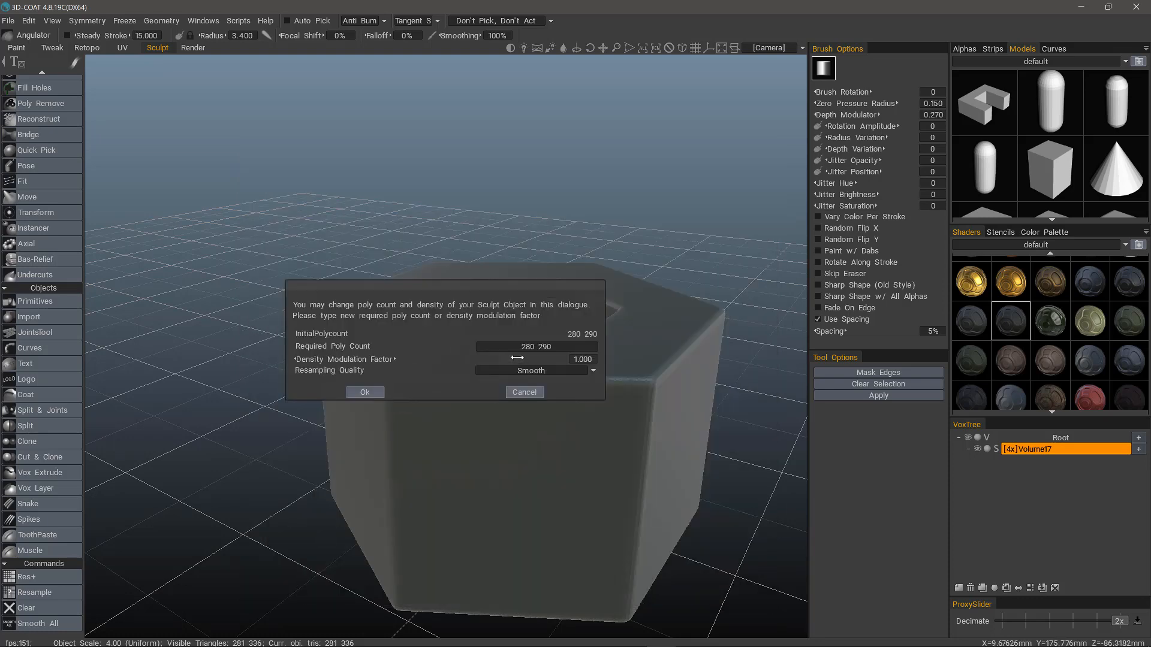
{"action": "left_click_drag", "start_coordinate": [518, 359], "coordinate": [538, 359]}
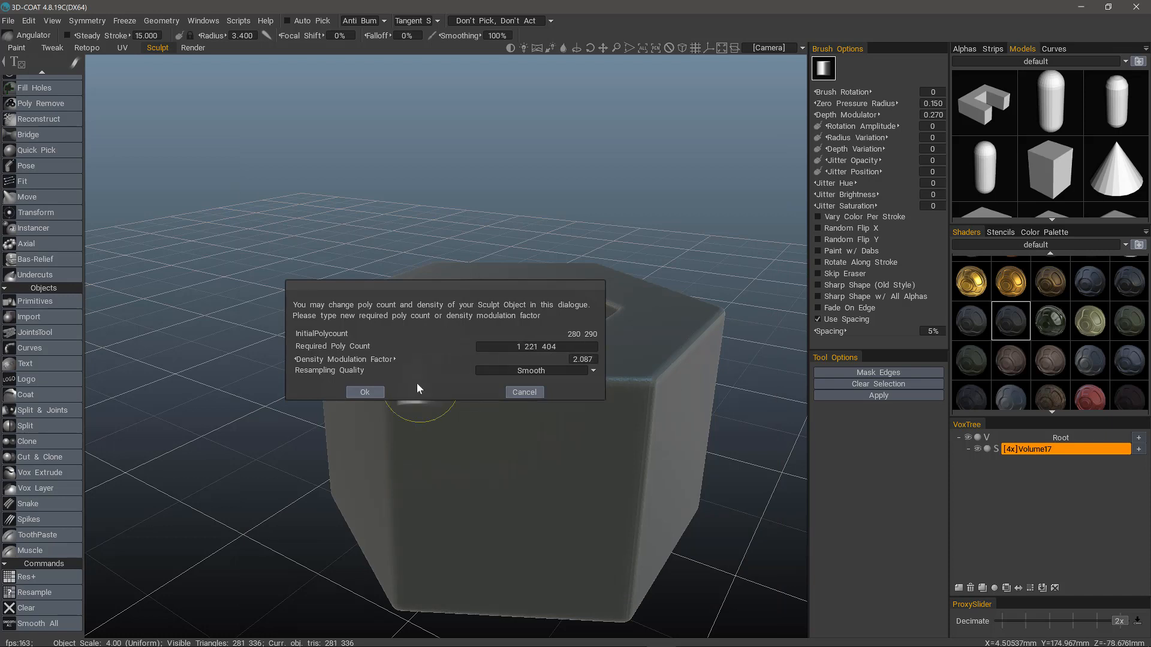
{"action": "left_click", "coordinate": [364, 392]}
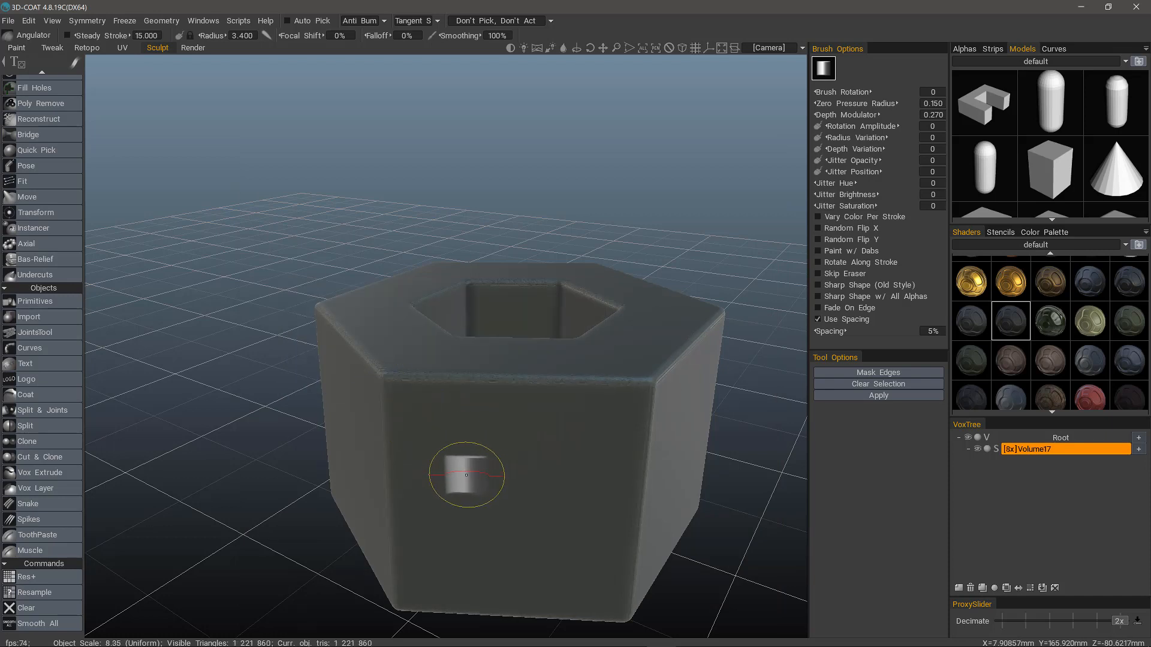
{"action": "mouse_move", "coordinate": [572, 442]}
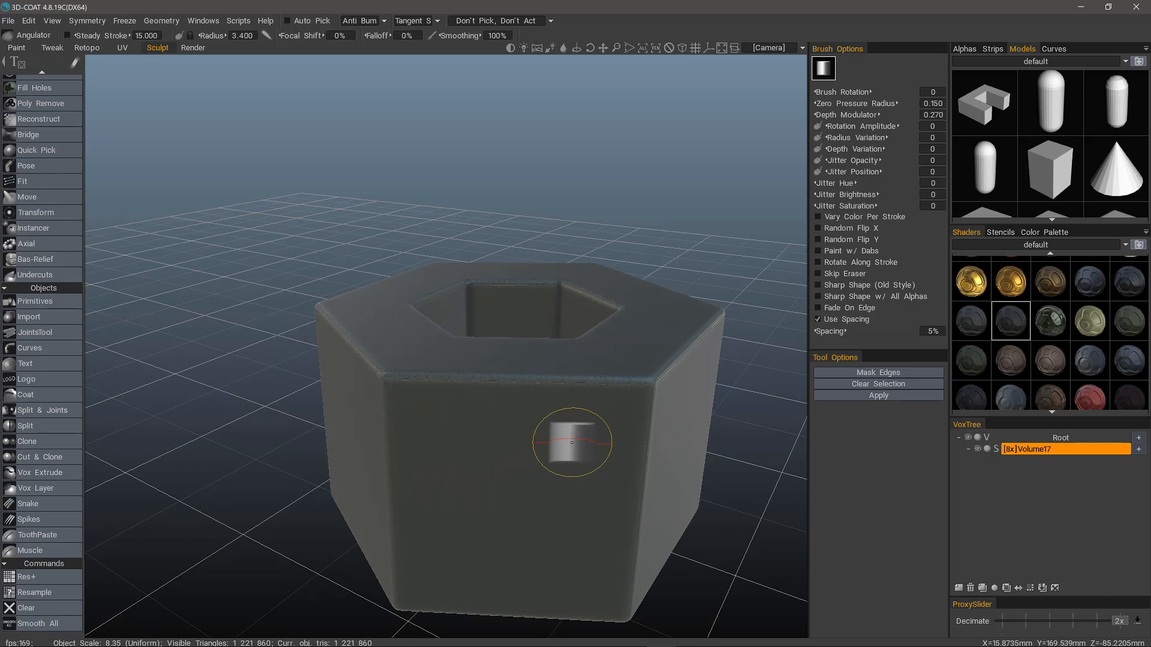
{"action": "left_click", "coordinate": [35, 623]}
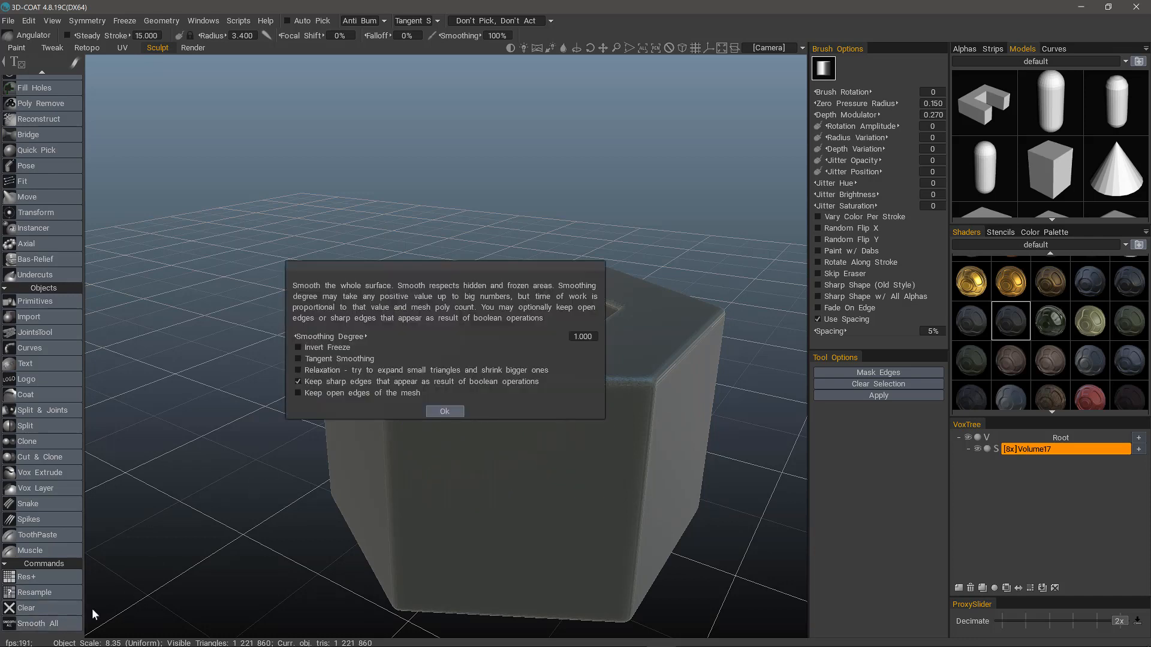
Apply Smooth All with Tangent Smoothing enabled at smoothing degree 6.95.
{"action": "left_click", "coordinate": [298, 358]}
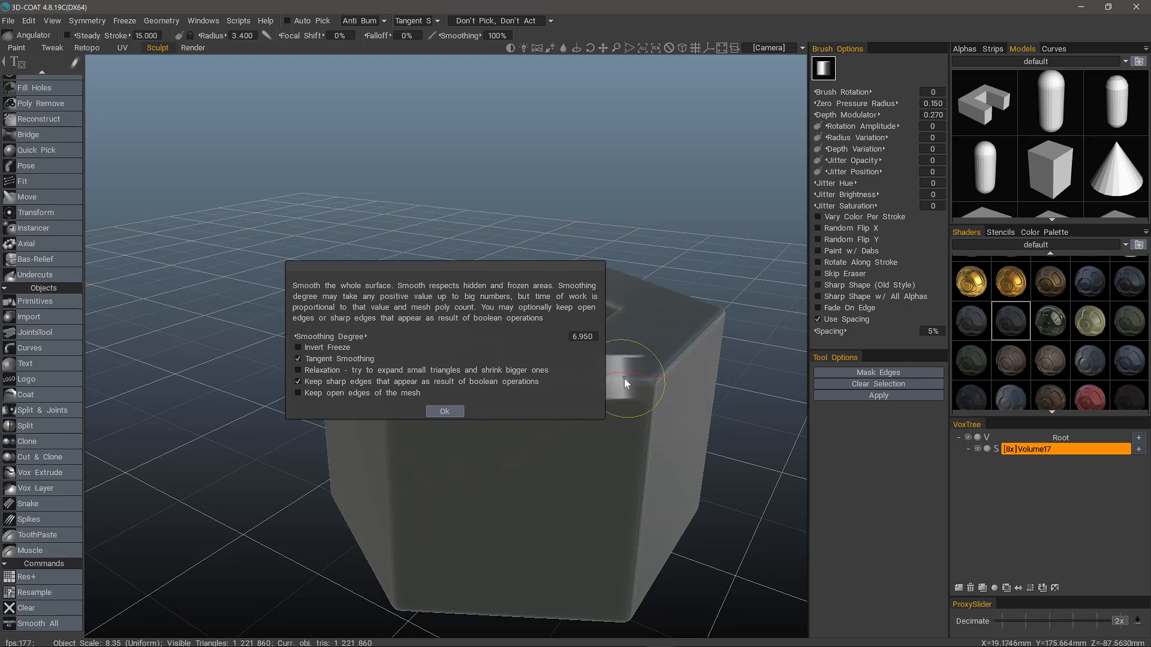
{"action": "mouse_move", "coordinate": [661, 385]}
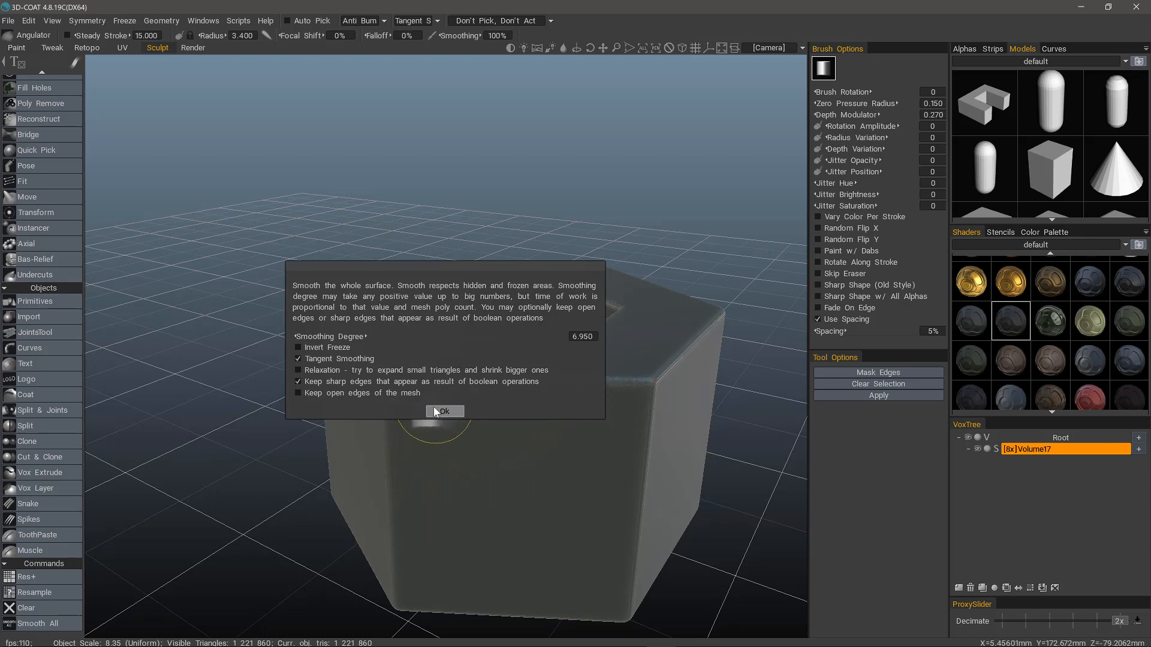
{"action": "left_click", "coordinate": [445, 411]}
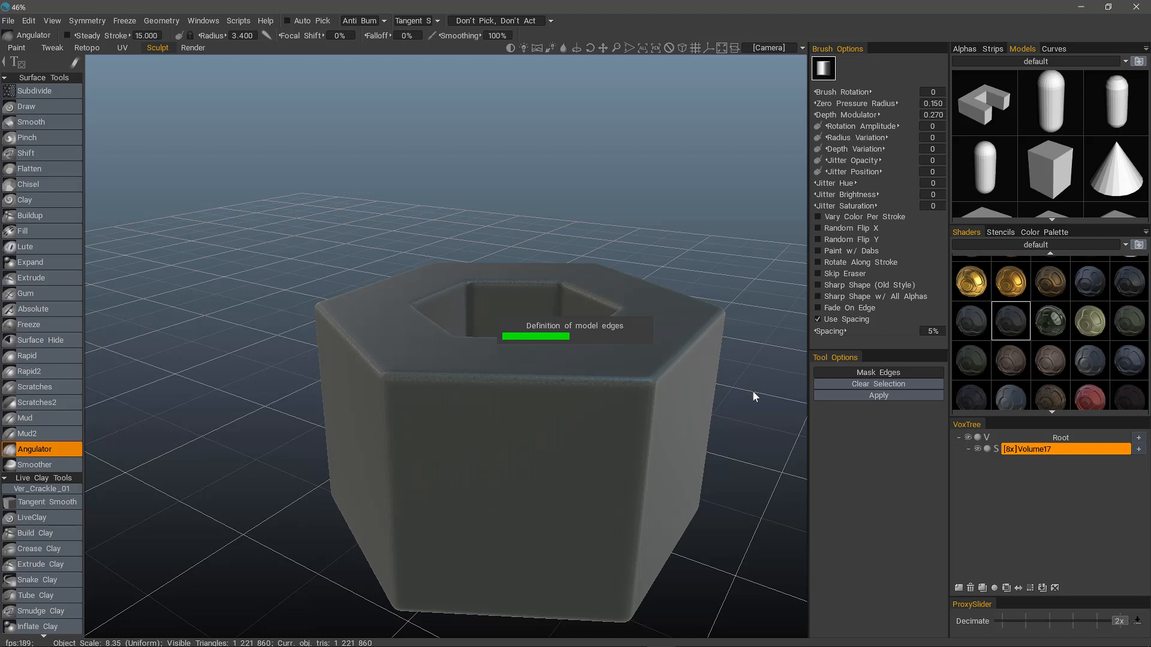
Mask all the nut's edges with Angulator and widen the convex width to 35.
{"action": "left_click", "coordinate": [878, 372]}
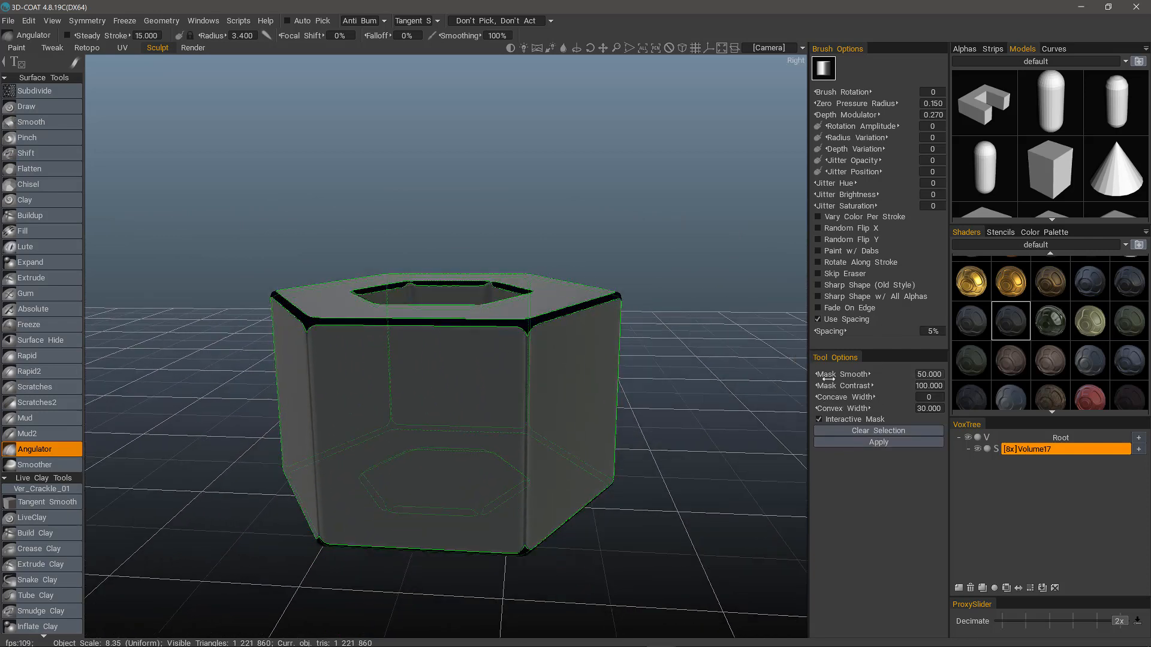
{"action": "left_click", "coordinate": [927, 408]}
{"action": "type", "text": "35.000"}
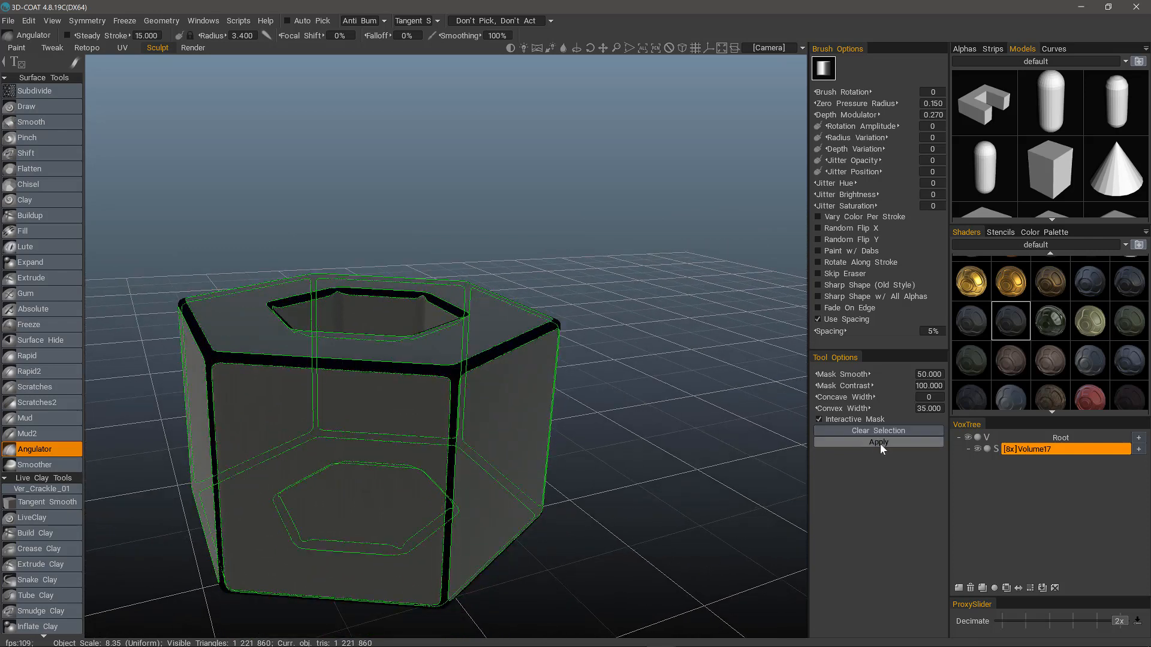
{"action": "mouse_move", "coordinate": [723, 448]}
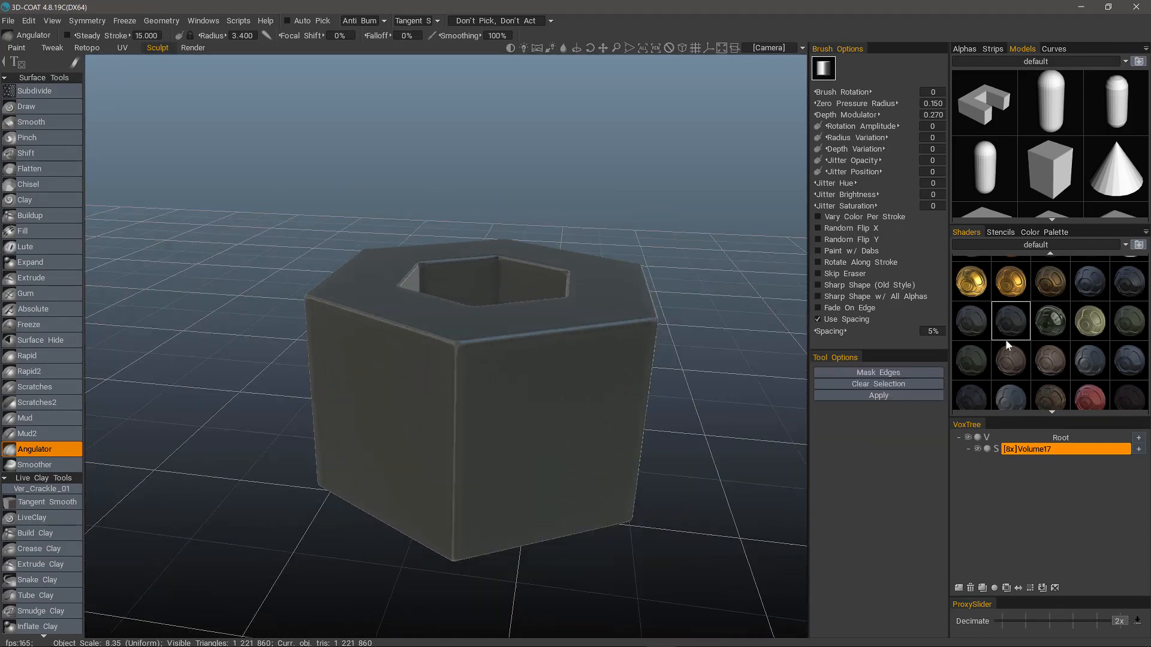
Give the nut the brown shader, run another Smooth All pass, and orbit to view it.
{"action": "left_click", "coordinate": [1050, 363]}
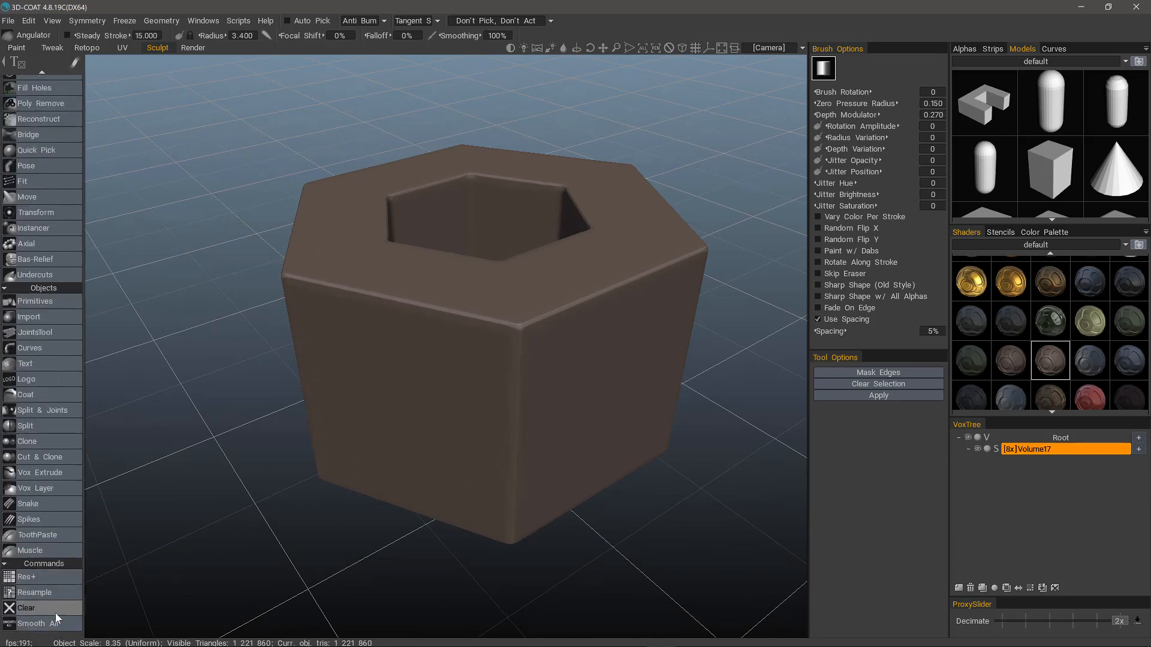
{"action": "left_click", "coordinate": [38, 624]}
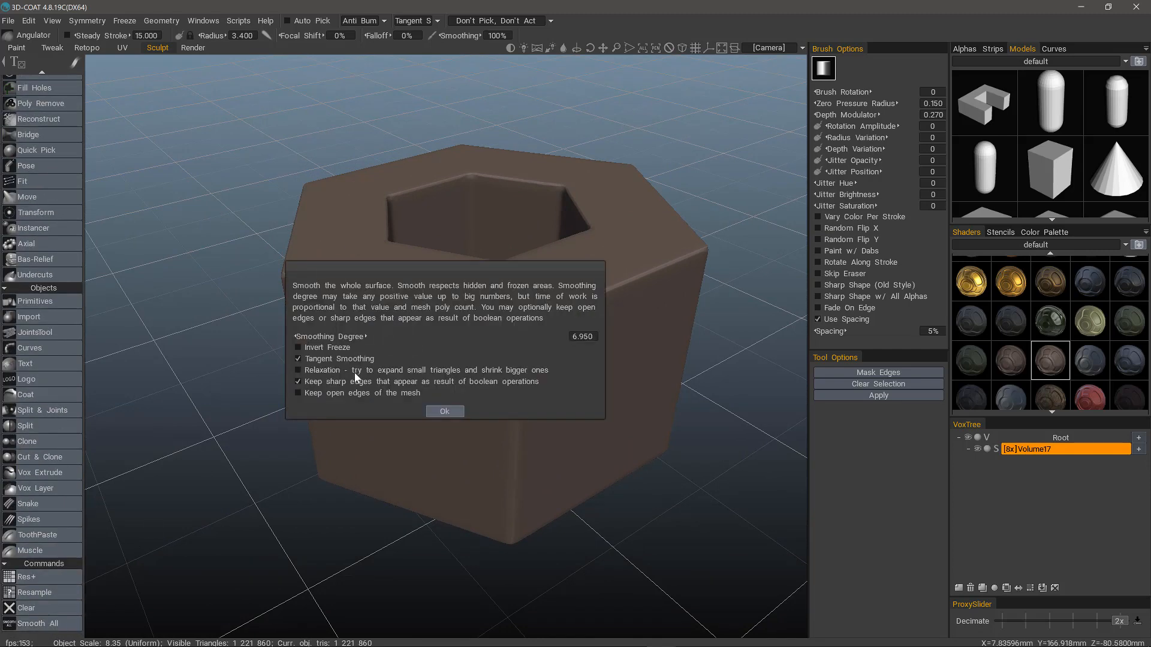
{"action": "left_click", "coordinate": [443, 412]}
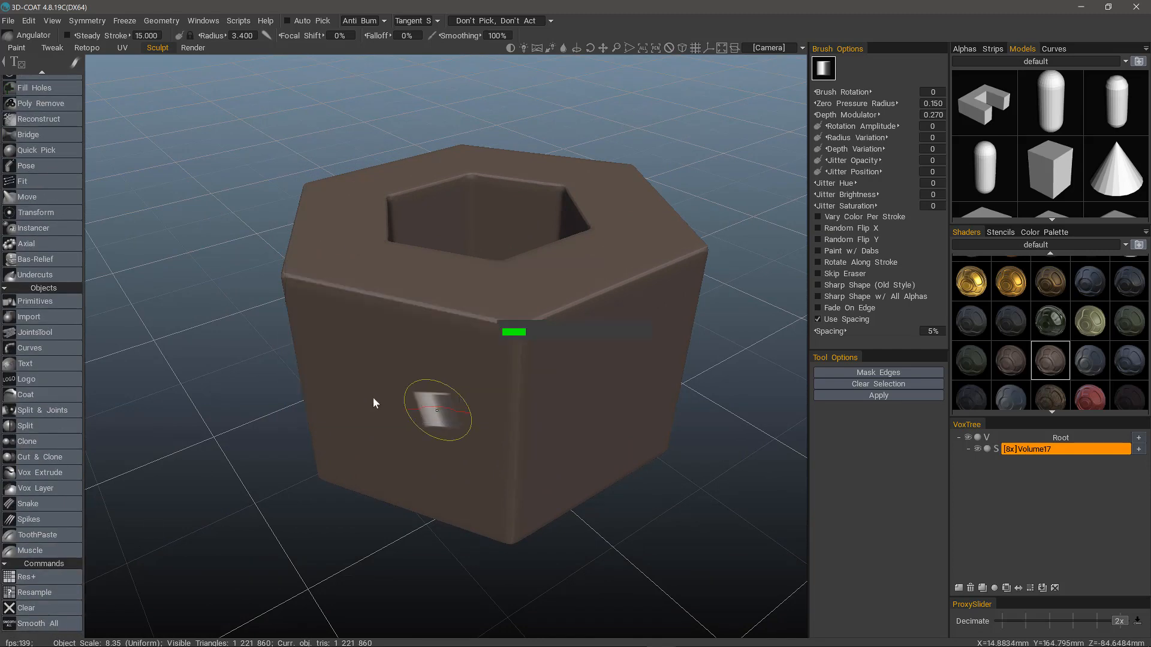
{"action": "mouse_move", "coordinate": [367, 393]}
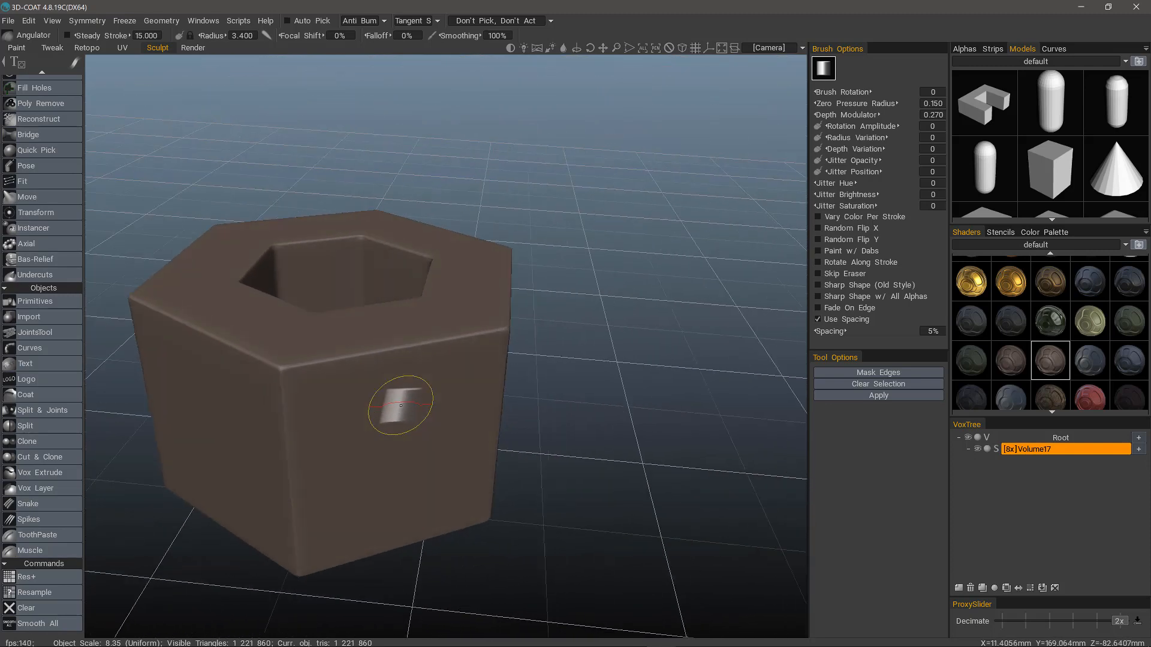
{"action": "left_click_drag", "start_coordinate": [401, 405], "coordinate": [475, 466]}
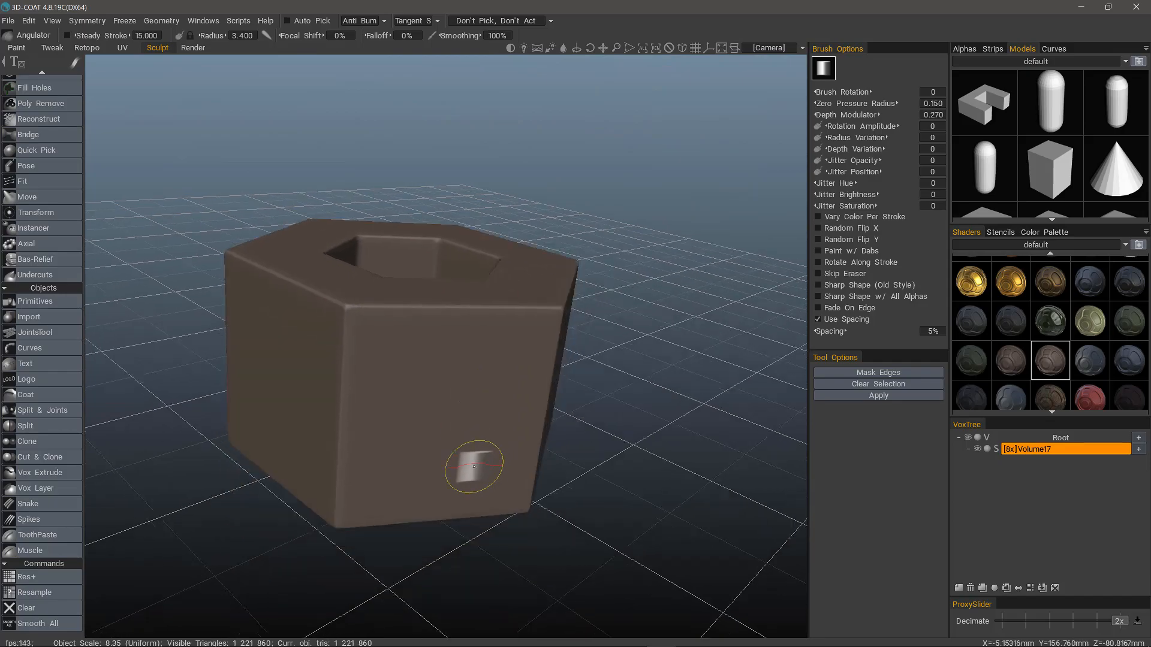